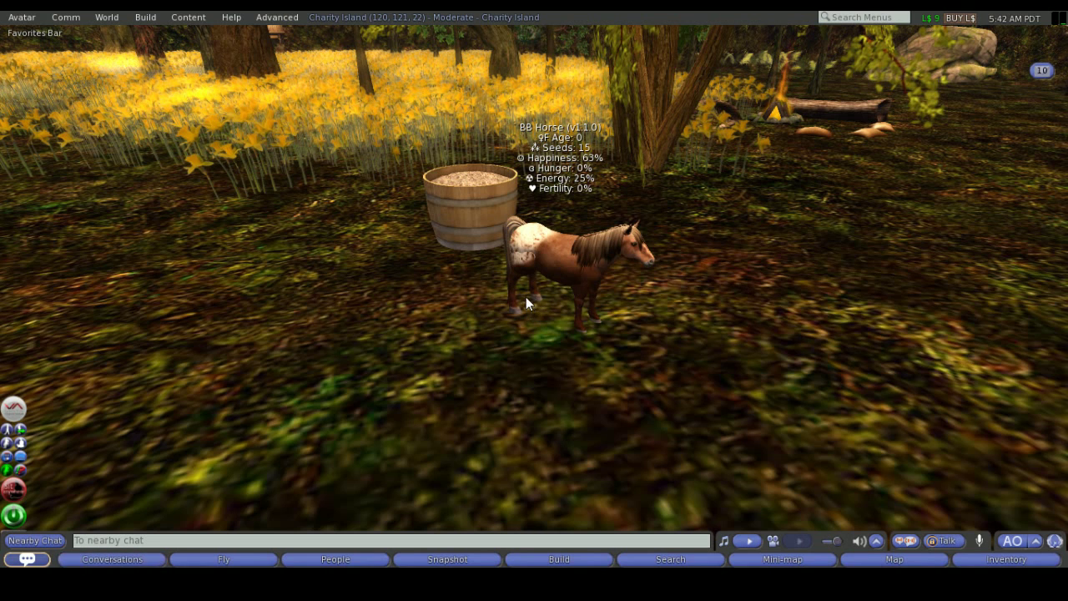
- Choose RENAME from the BB Horse's BioBreeds care menu so it asks for a name
left_click(567, 267)
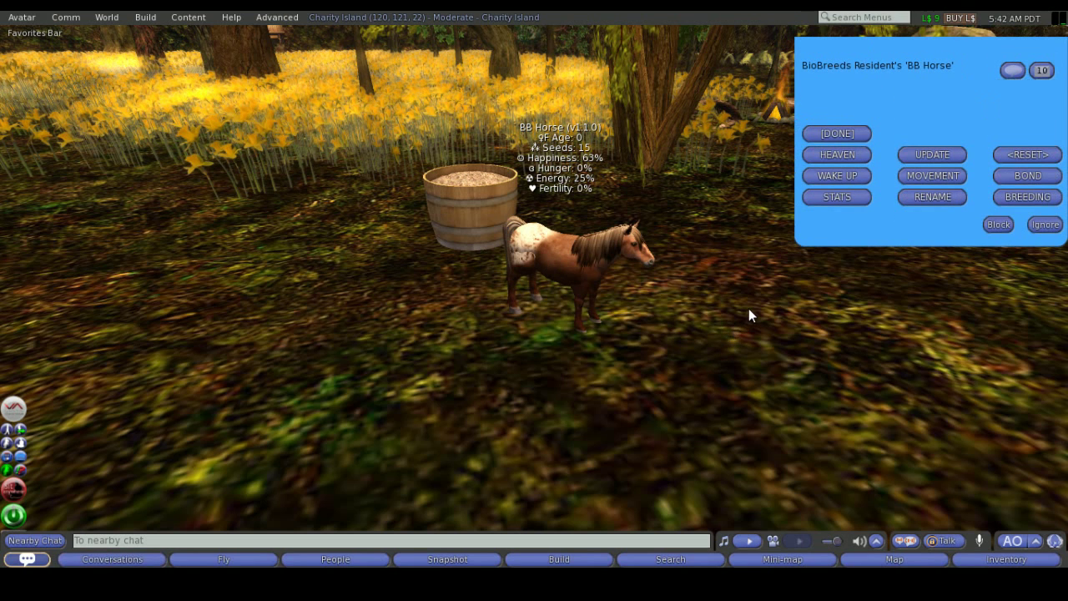
mouse_move(907, 217)
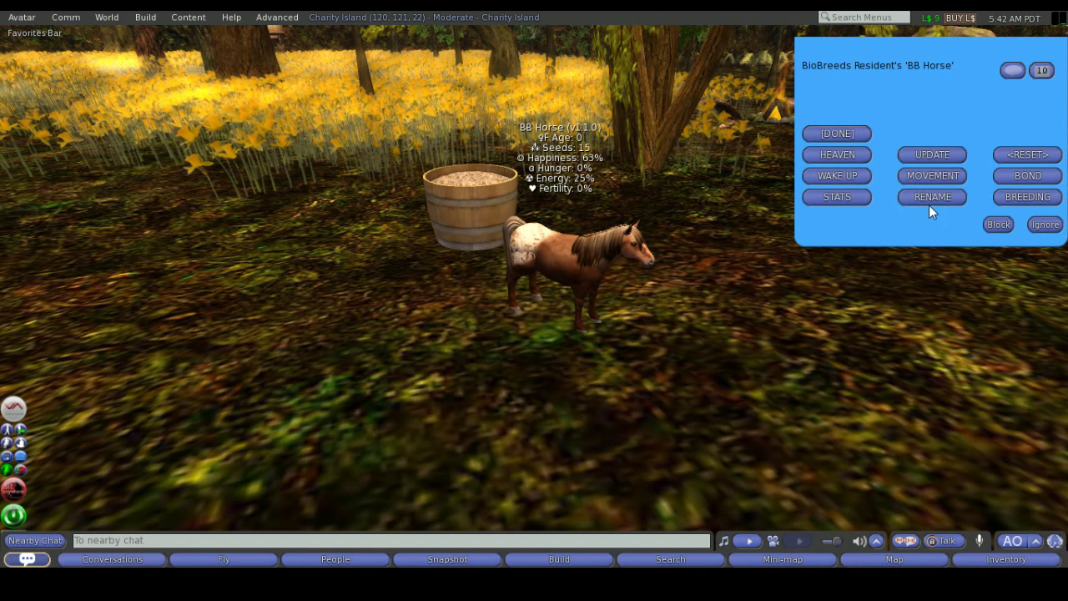
left_click(931, 197)
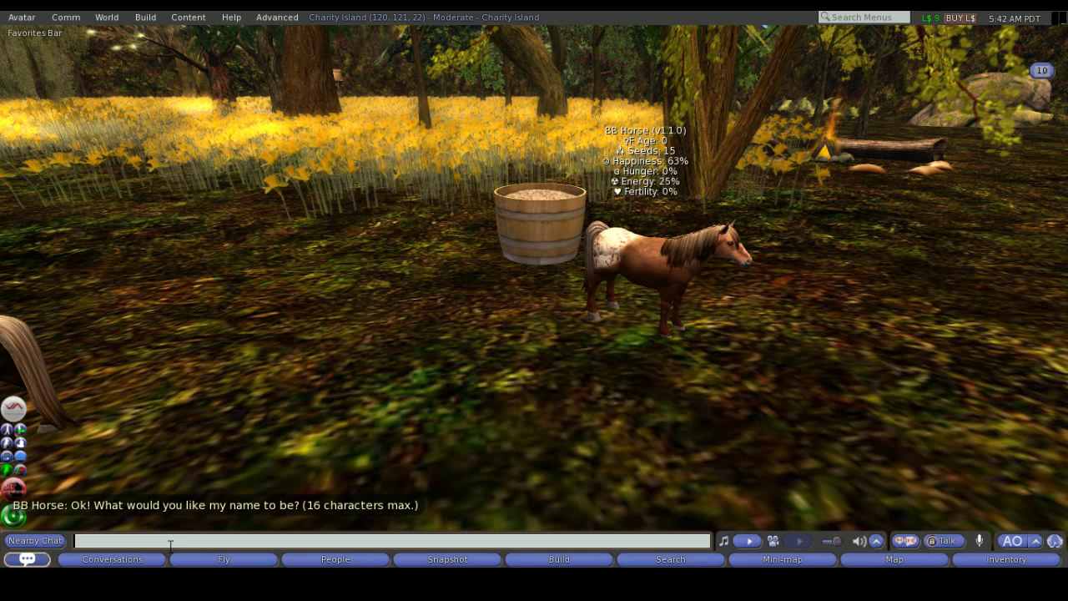
- Name the pony 'Hokey' in nearby chat and confirm with SURE YES
type("Hokey")
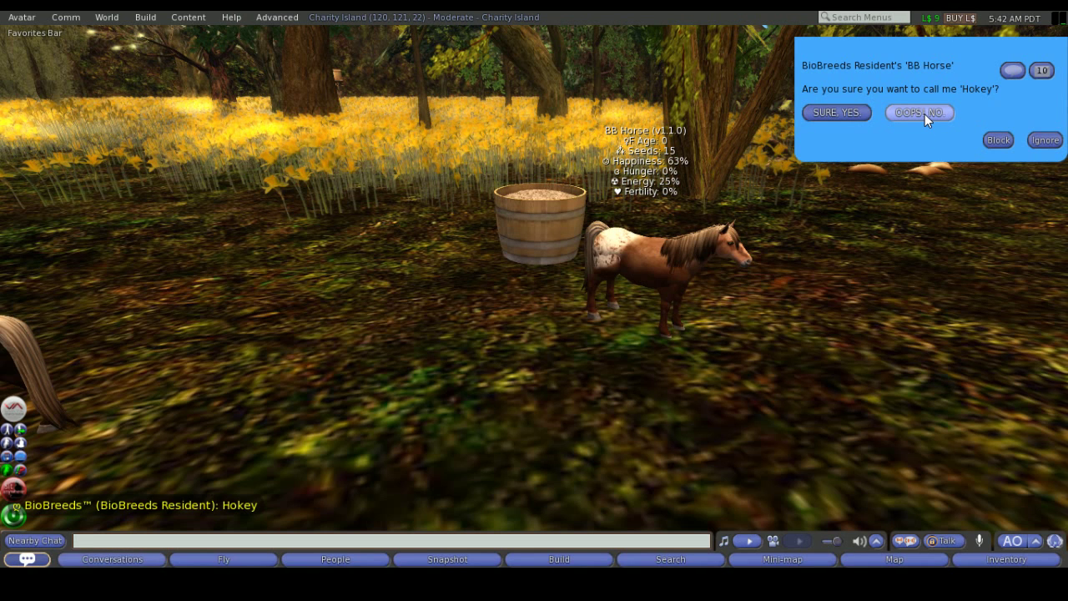
mouse_move(917, 117)
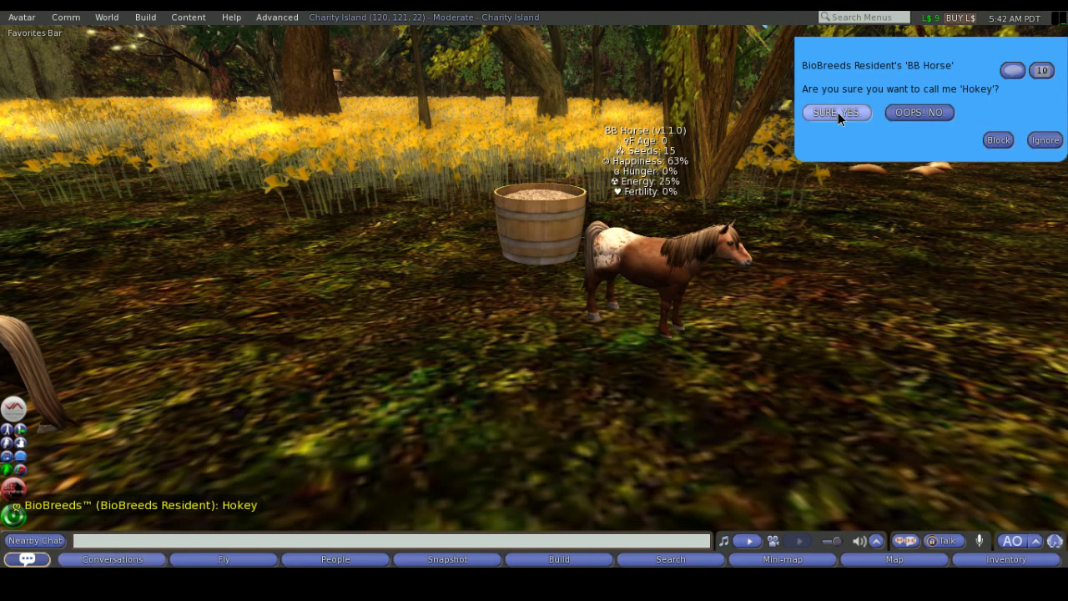
left_click(836, 113)
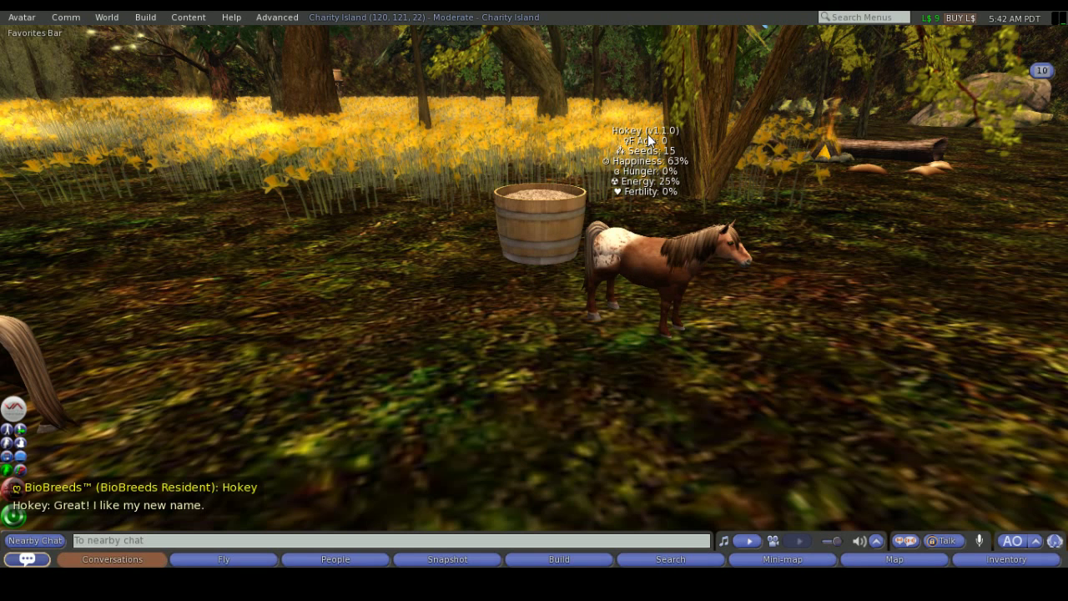
mouse_move(582, 193)
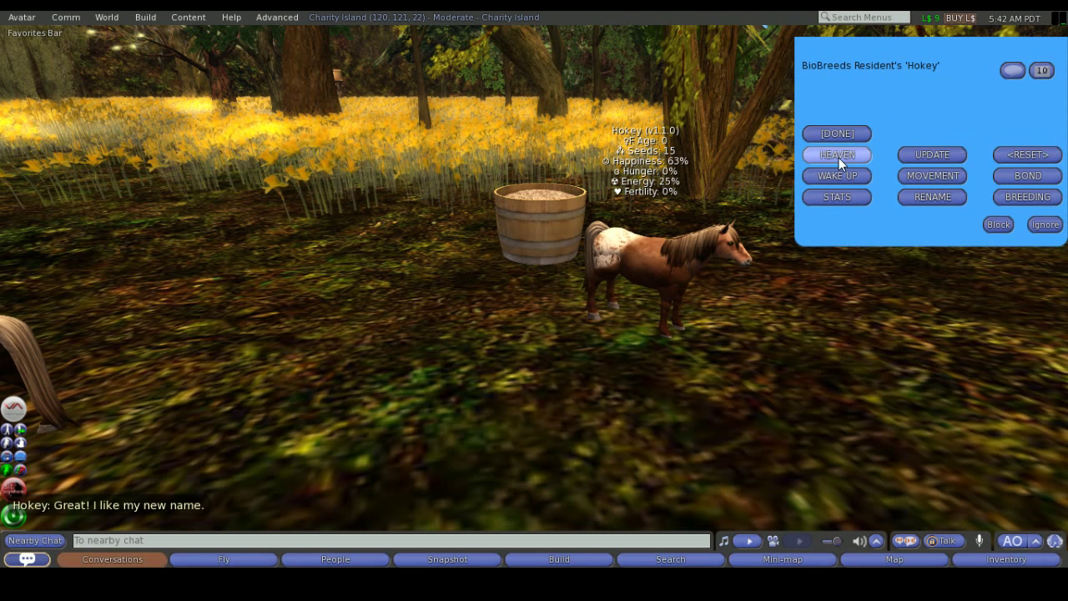
mouse_move(842, 160)
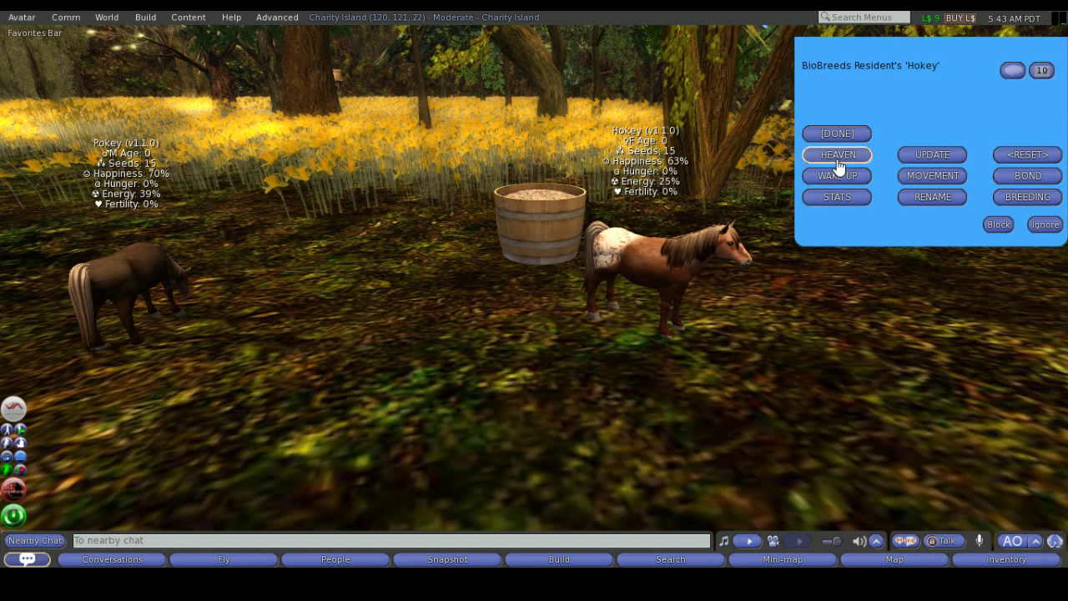
left_click(836, 154)
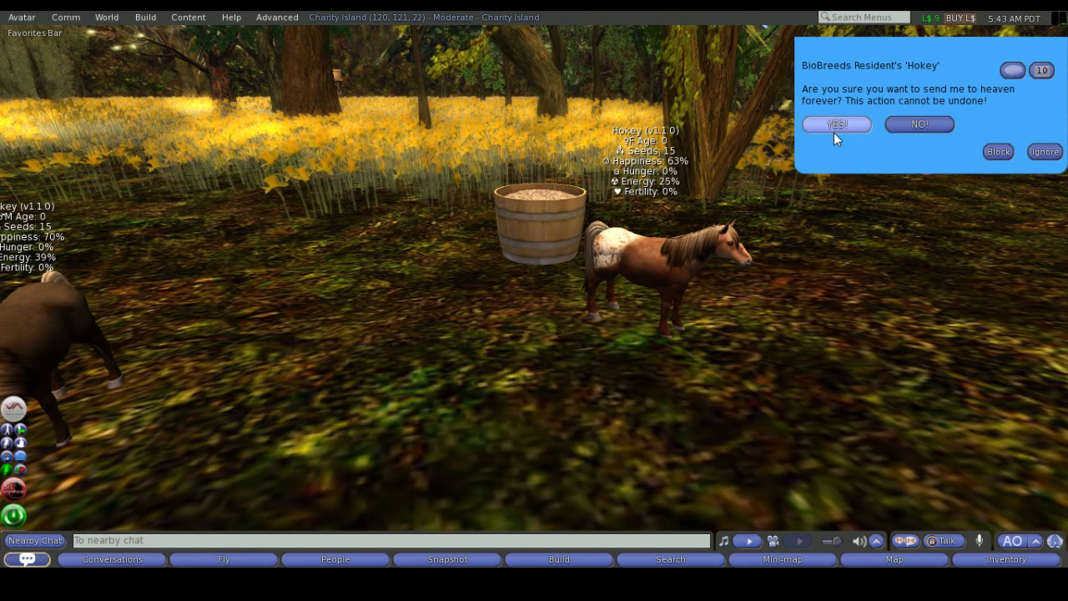
mouse_move(884, 157)
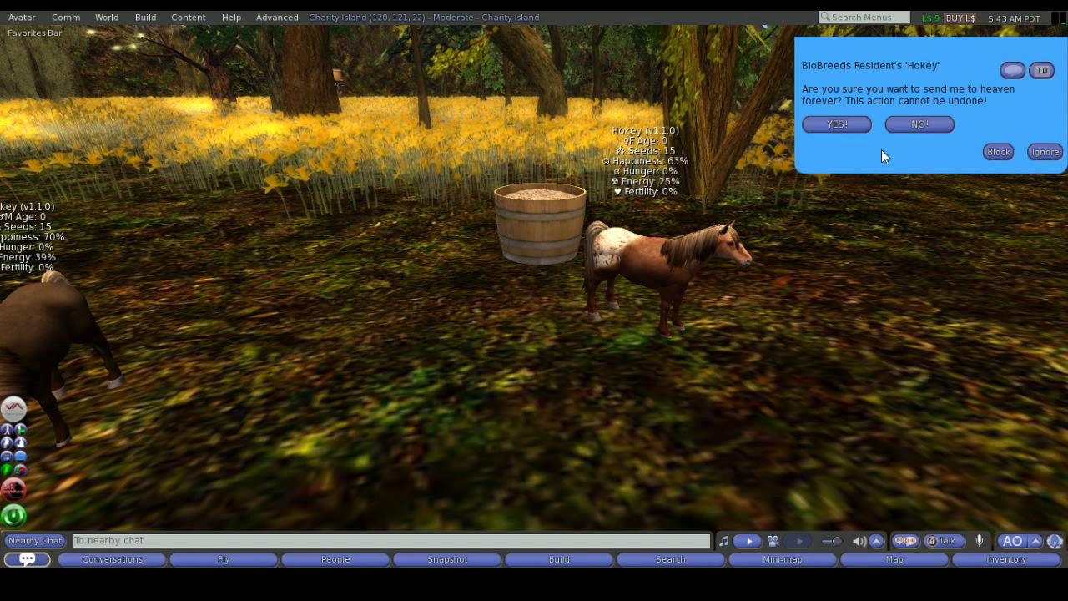
left_click(918, 123)
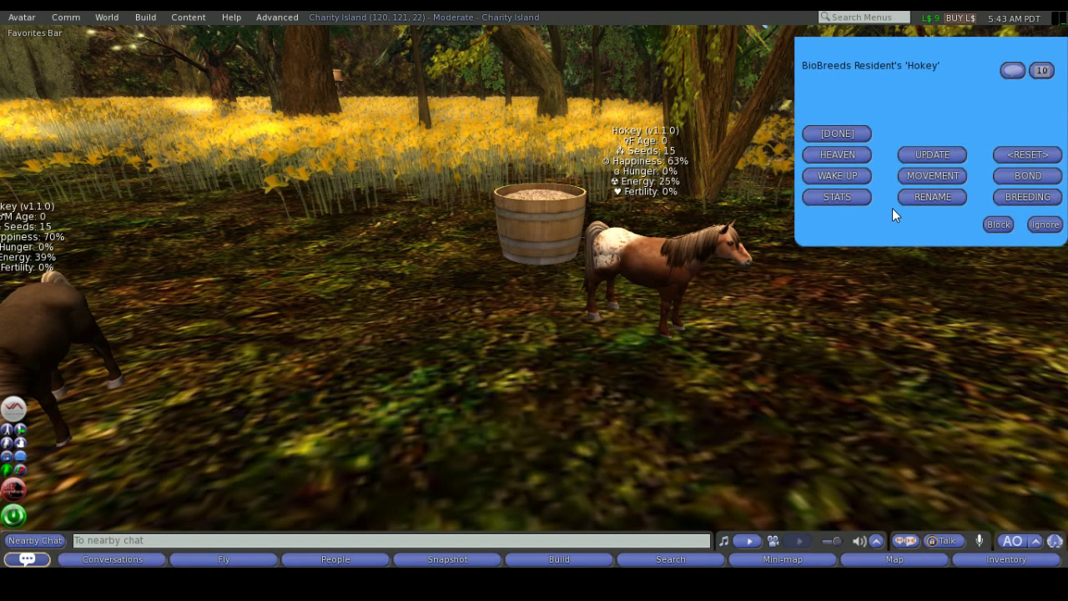
mouse_move(876, 165)
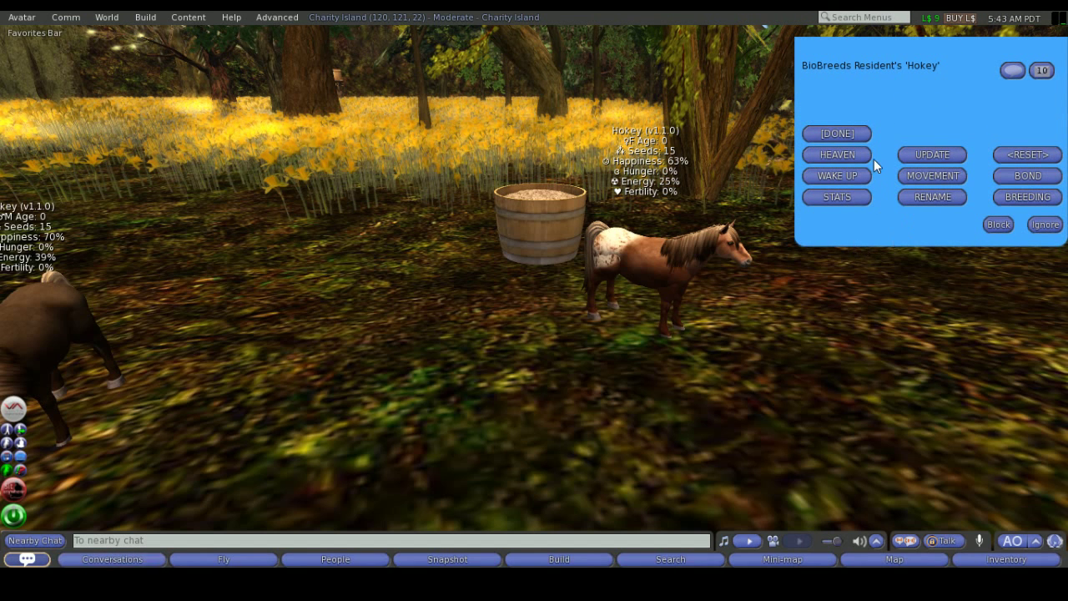
mouse_move(881, 179)
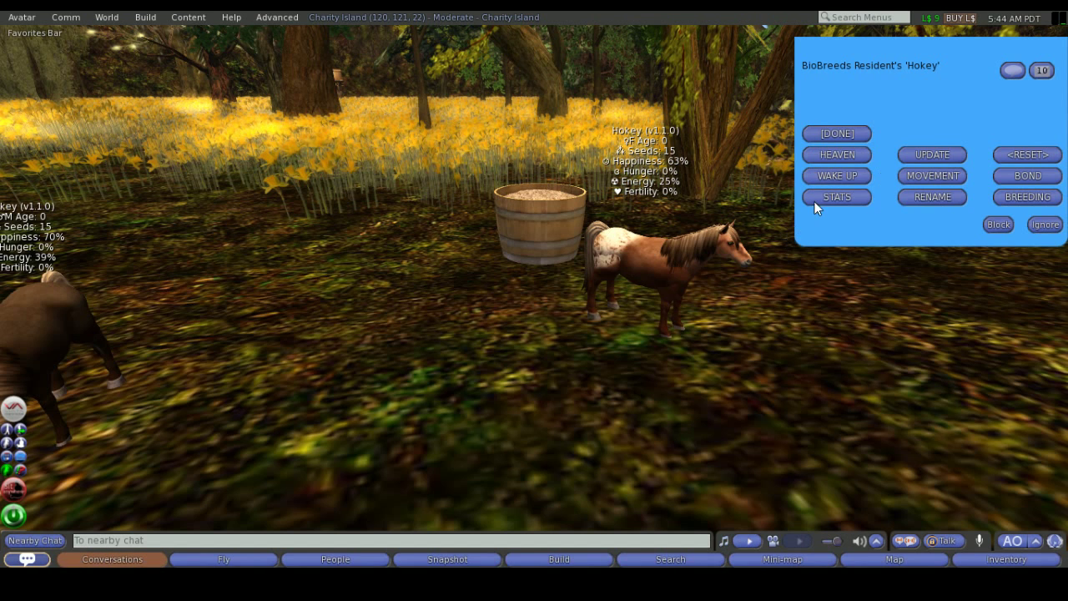
- Print Hokey's stats to chat: Pony breed, Appaloosa coat, green eyes
left_click(836, 133)
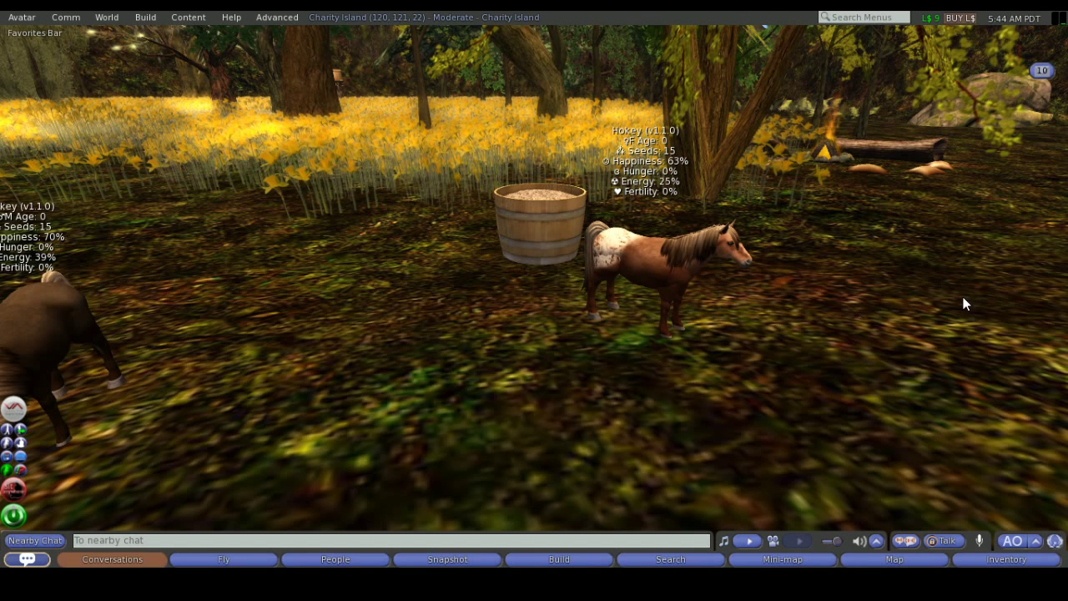
left_click(684, 267)
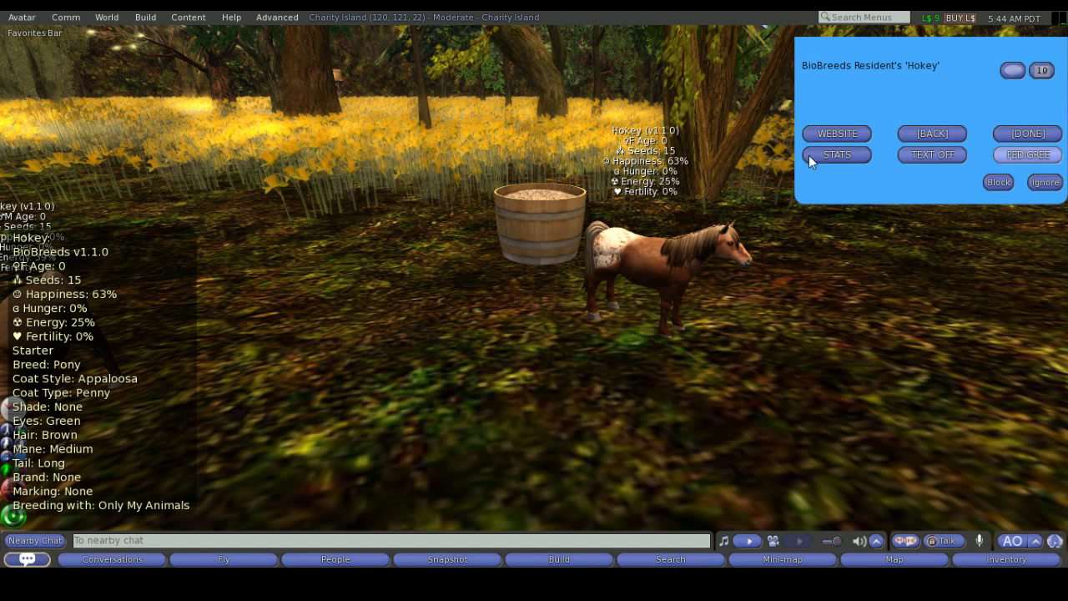
left_click(110, 559)
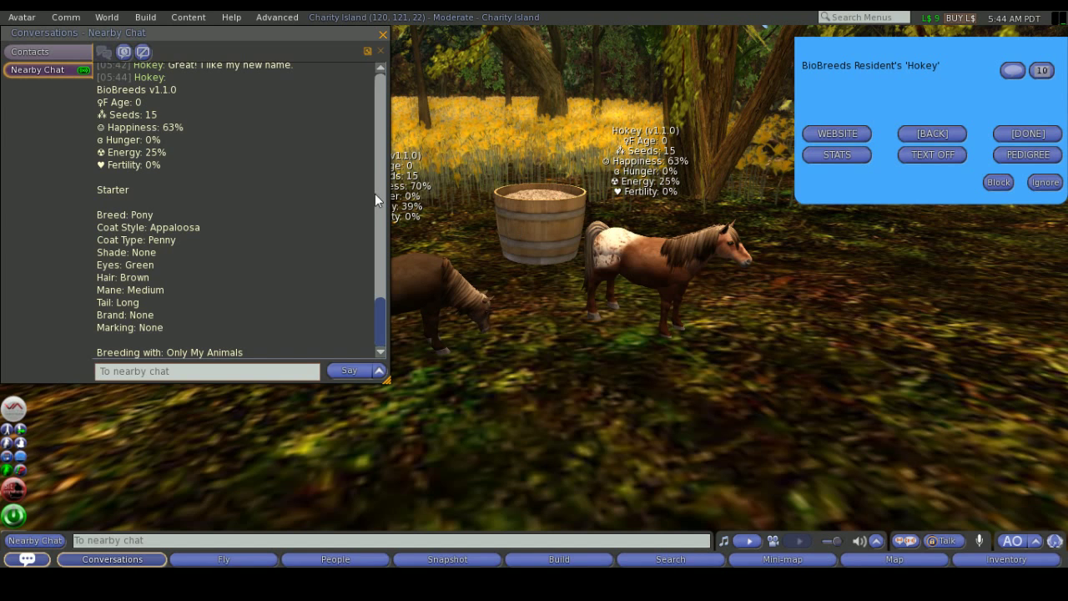
mouse_move(212, 158)
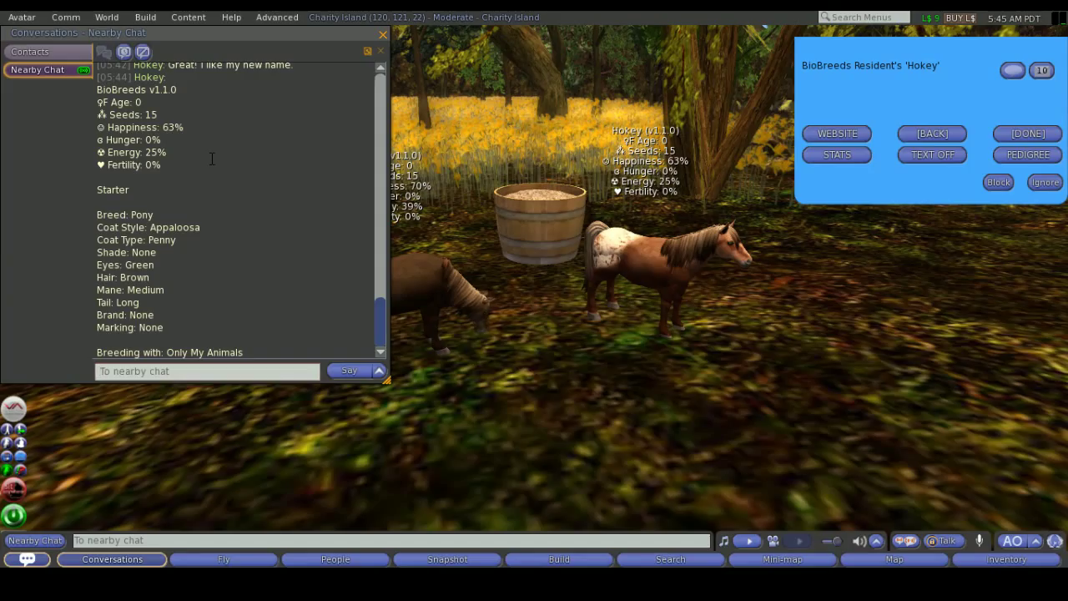
mouse_move(139, 185)
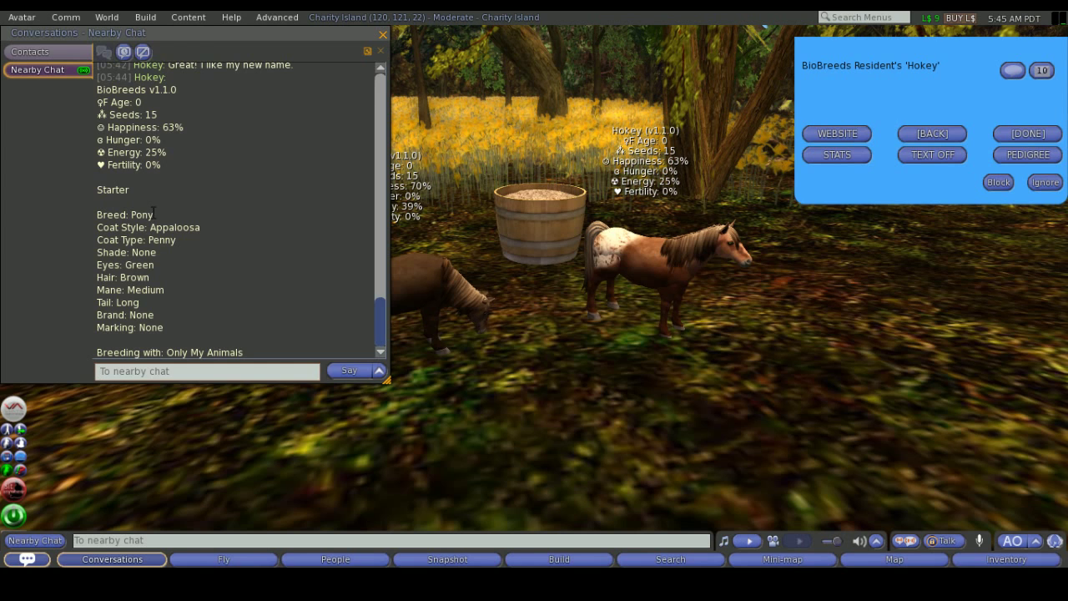
mouse_move(220, 304)
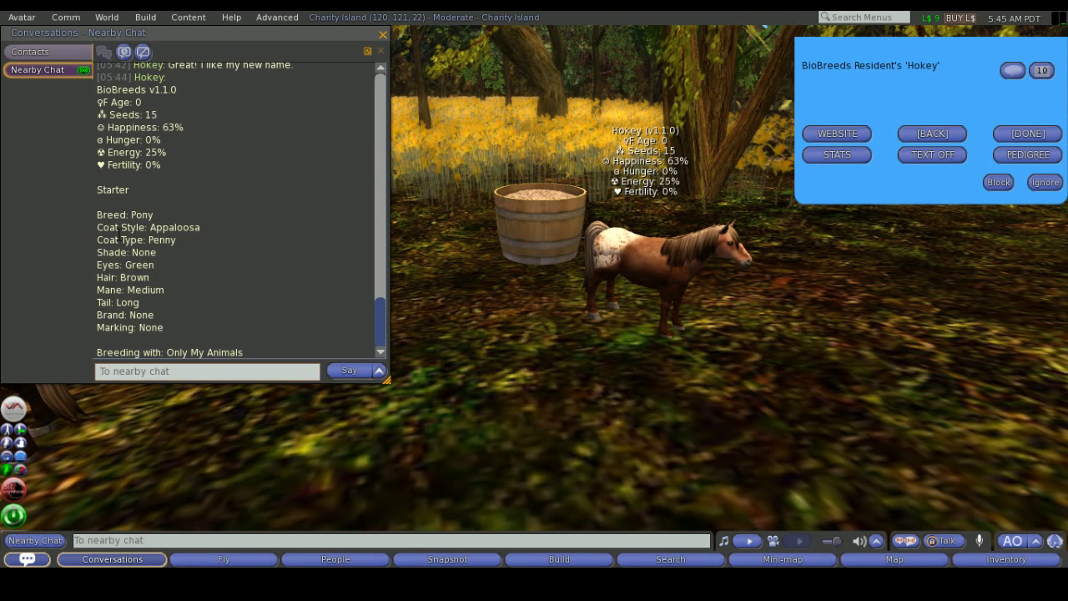
mouse_move(611, 274)
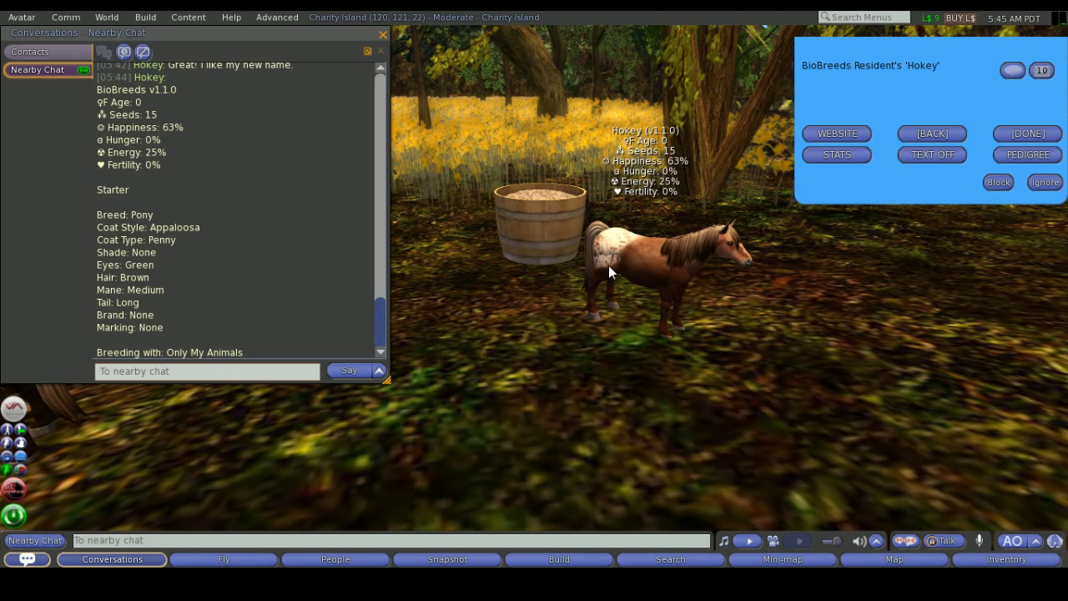
mouse_move(631, 247)
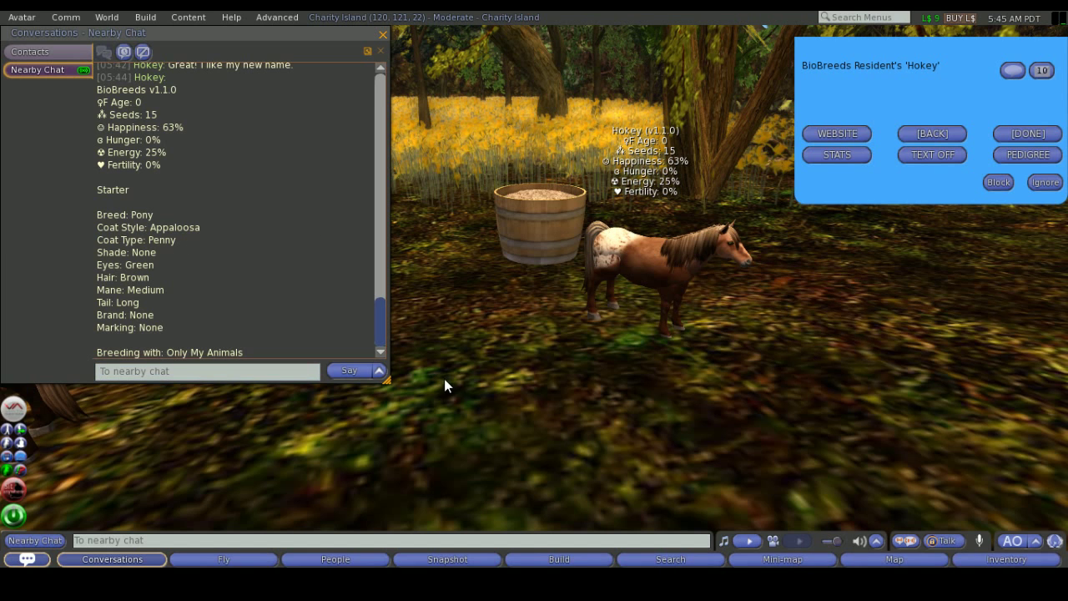
mouse_move(514, 389)
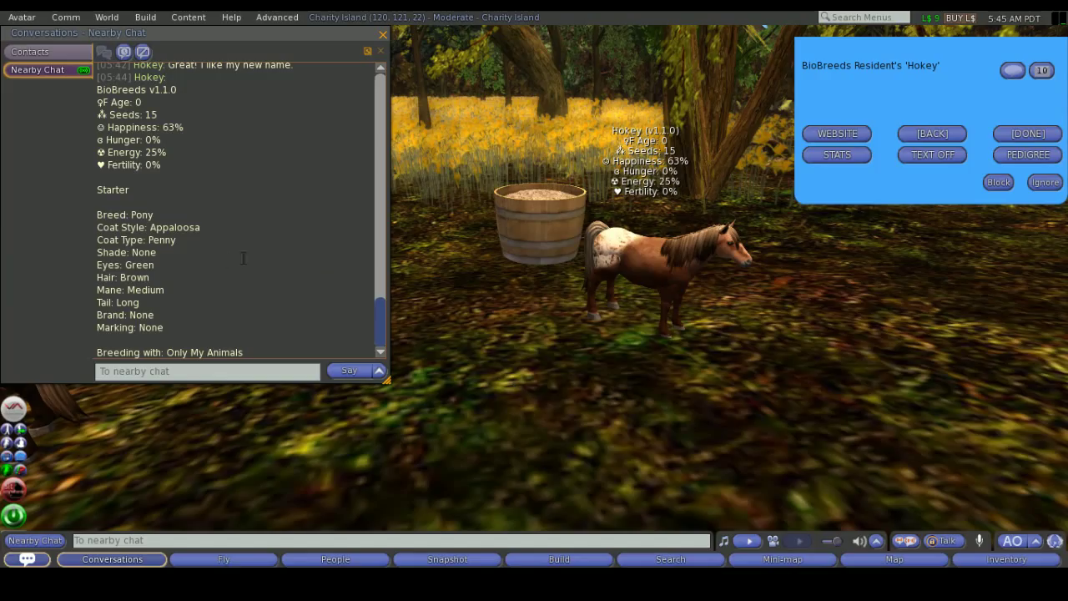
mouse_move(190, 263)
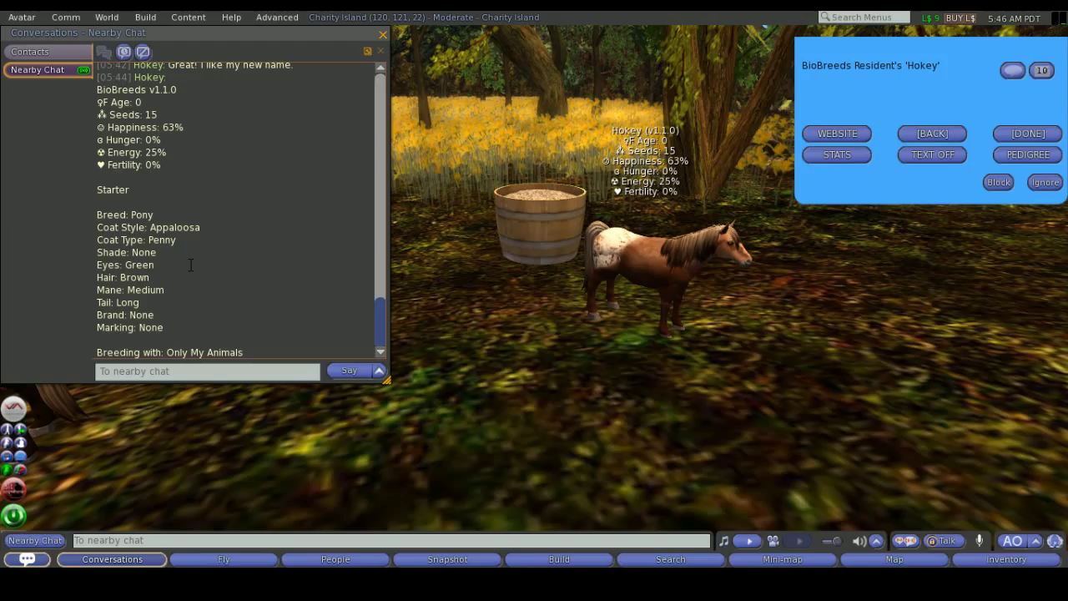
mouse_move(731, 241)
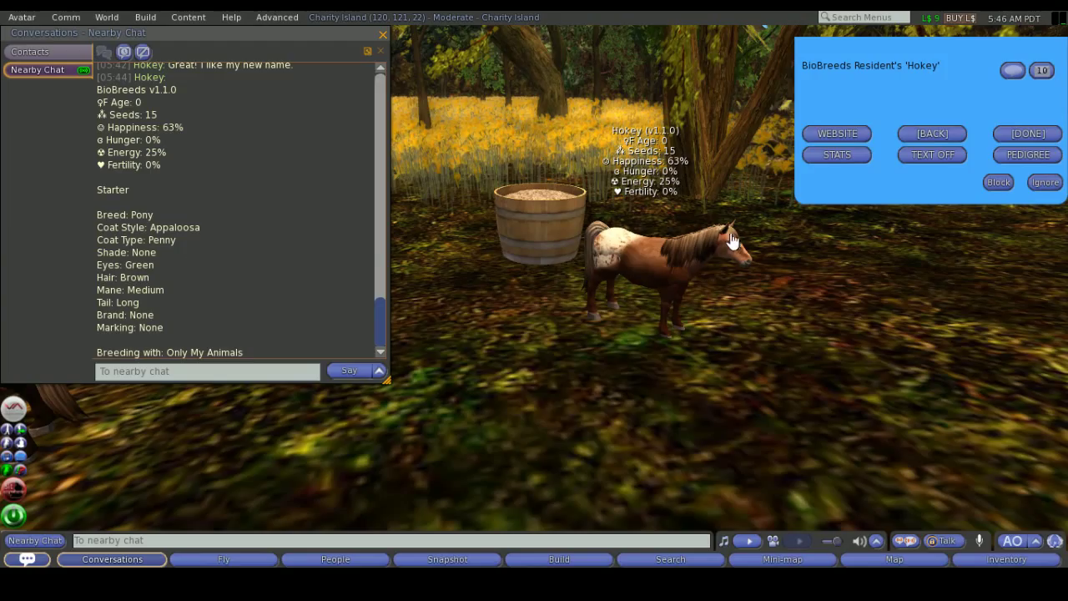
mouse_move(577, 247)
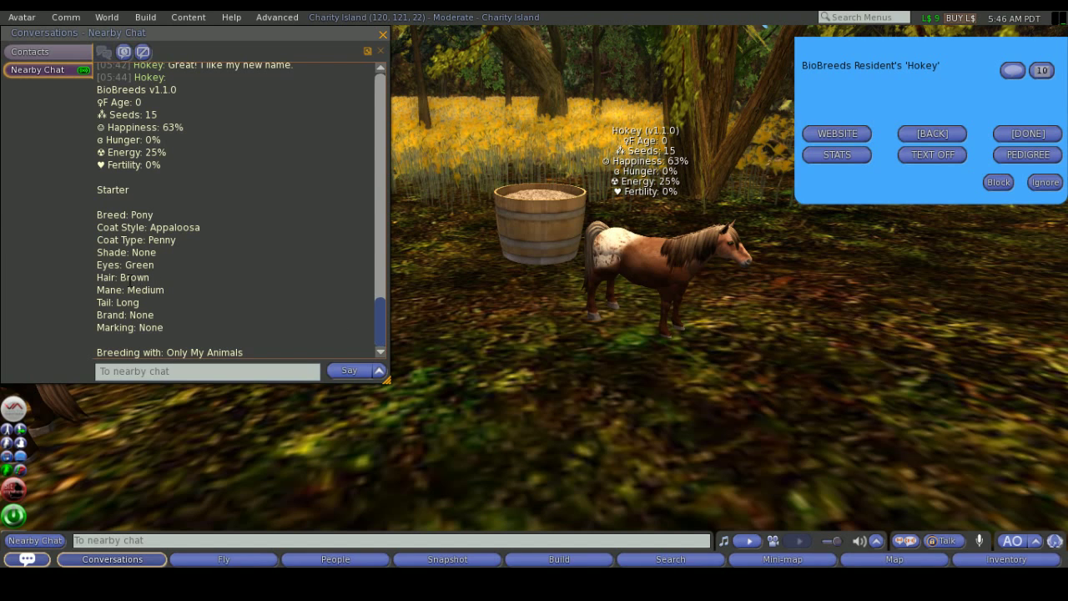
mouse_move(579, 291)
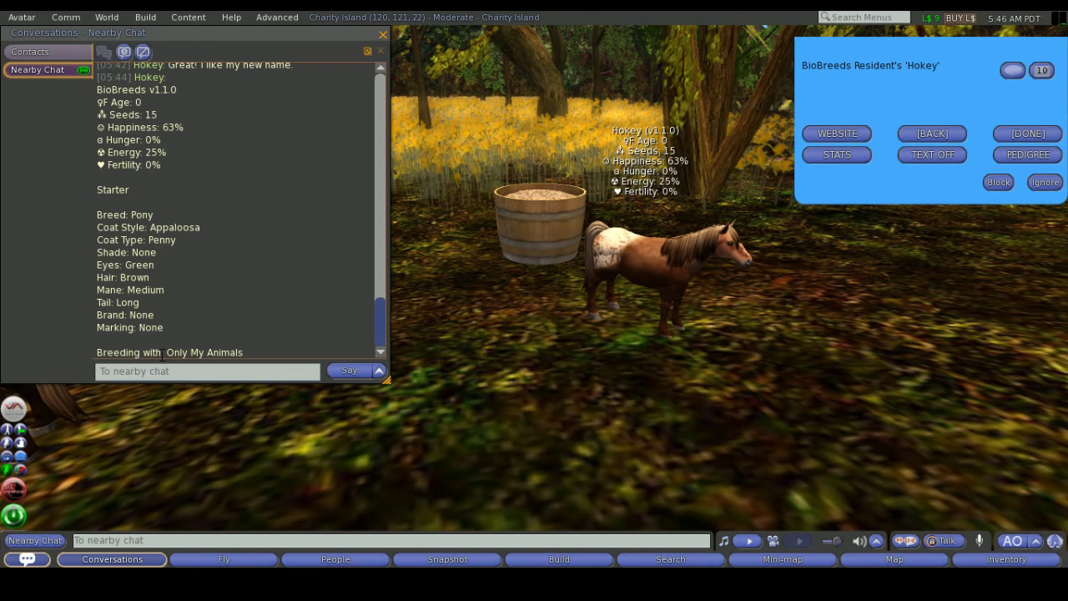
mouse_move(380, 46)
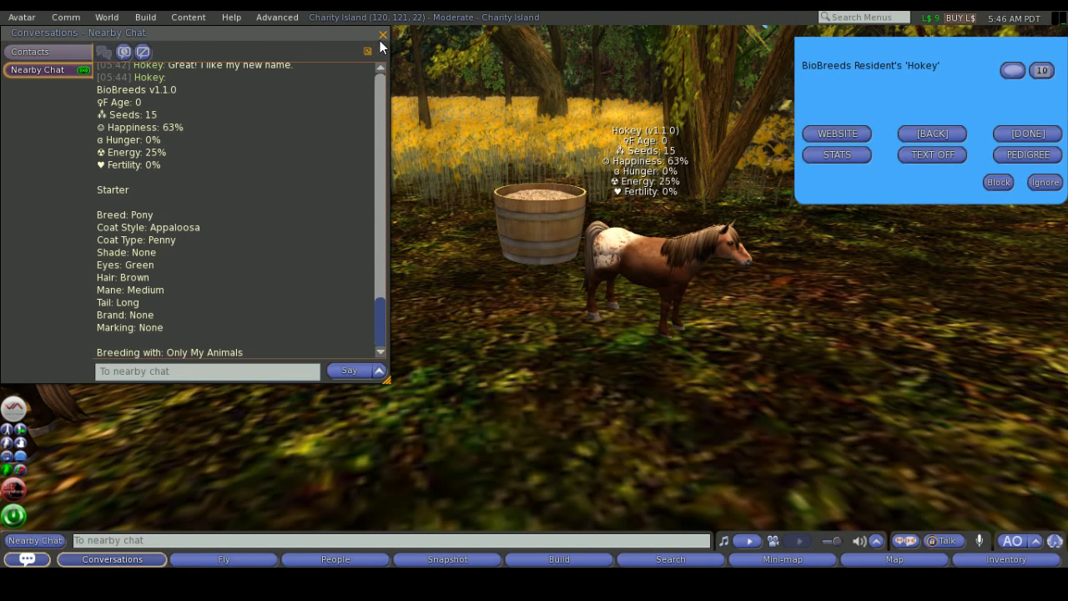
- Close Nearby Chat and turn Hokey's floating stats text off via TEXT OFF
left_click(384, 33)
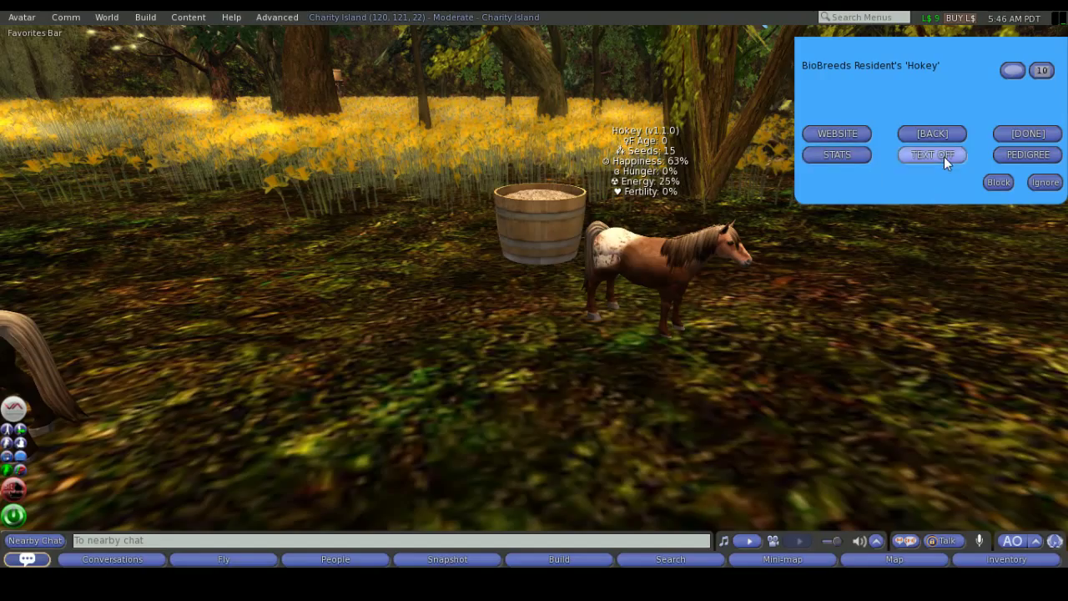
left_click(931, 156)
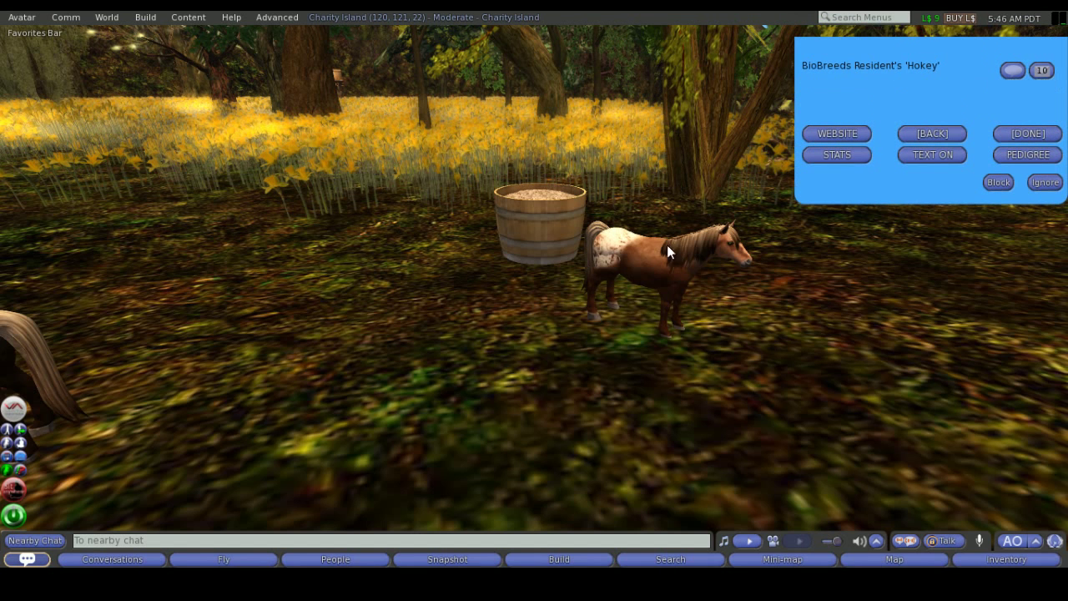
left_click(1027, 133)
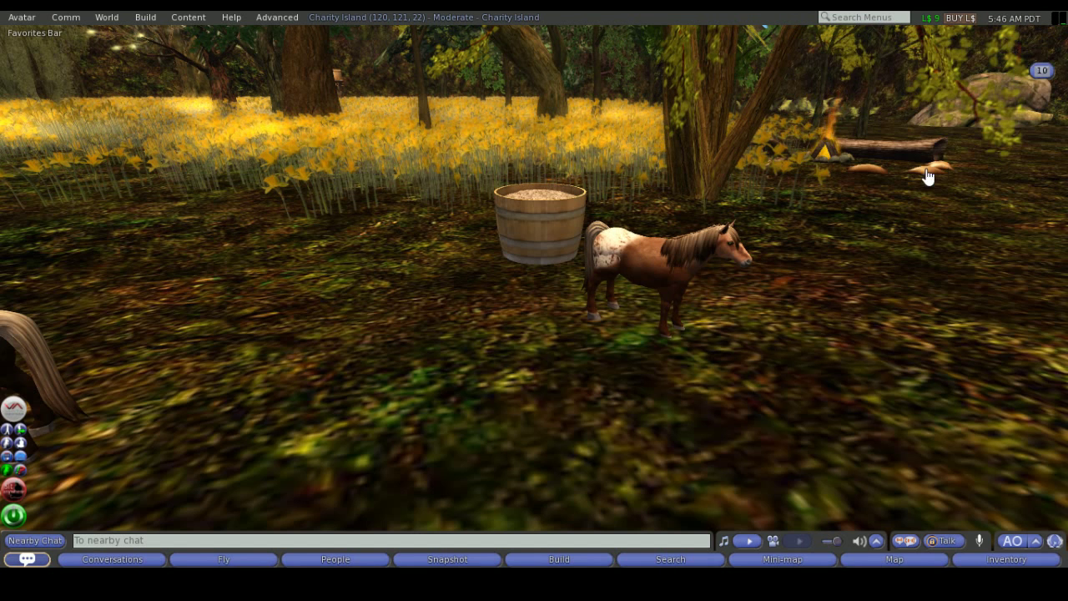
- Request Hokey's Pedigree page and cancel loading the web page
left_click(684, 267)
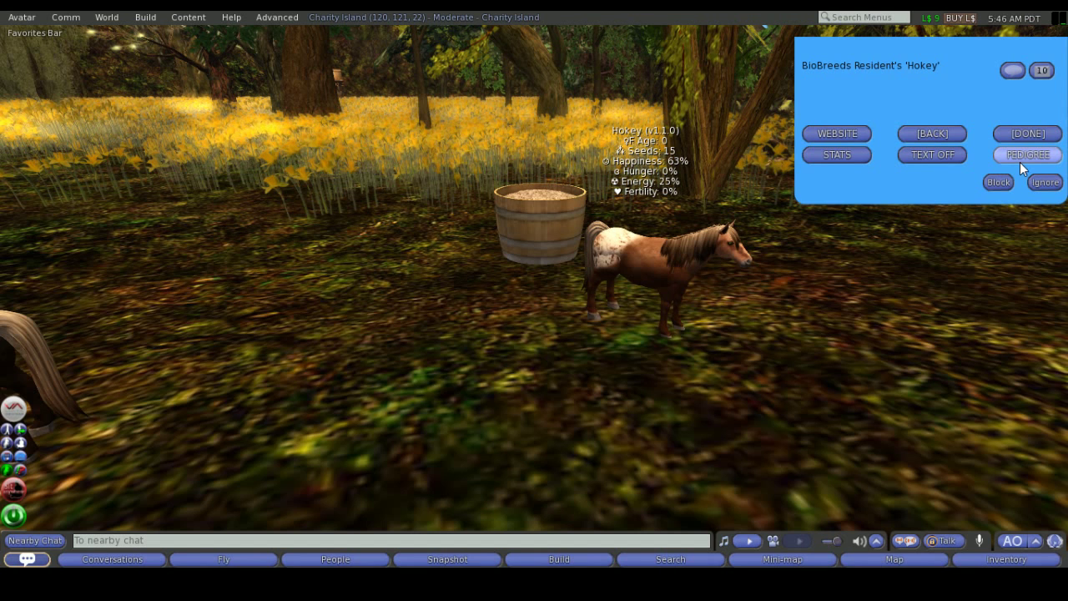
left_click(1027, 154)
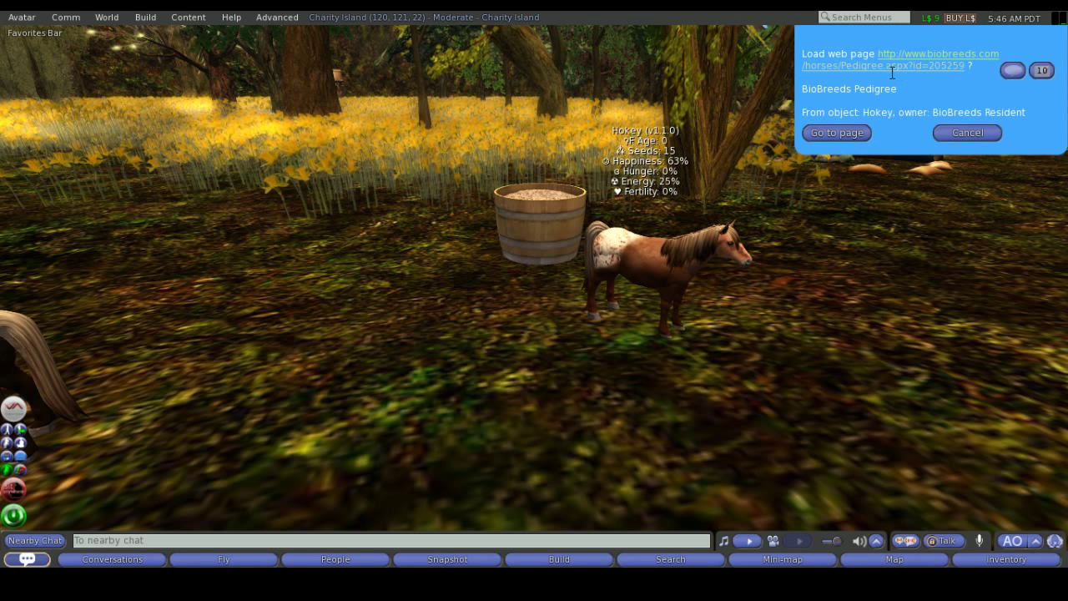
left_click(964, 134)
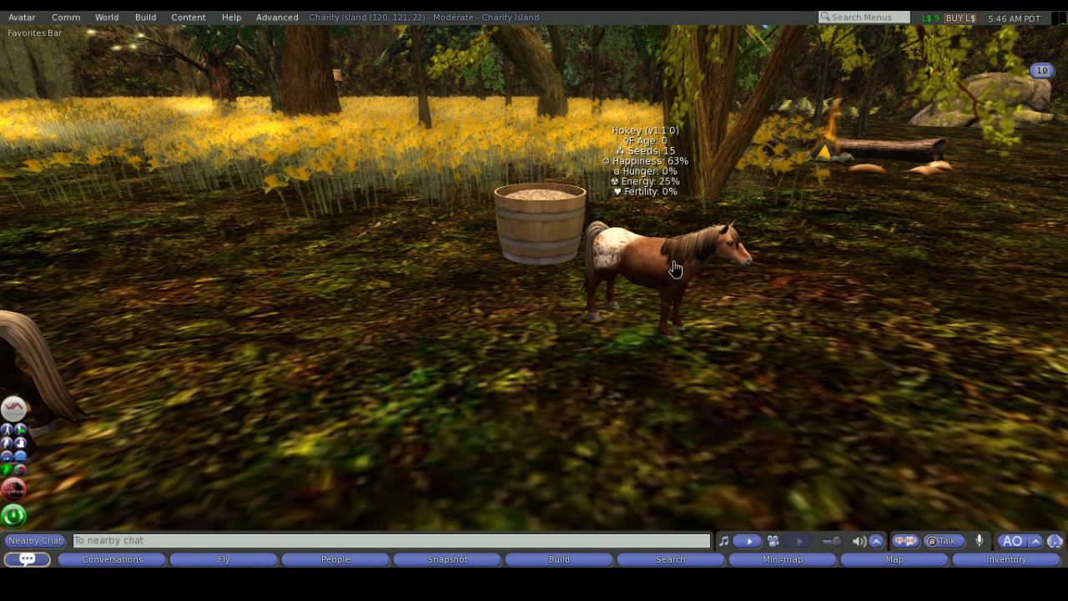
- Touch Hokey again and print its full stats to nearby chat
left_click(676, 268)
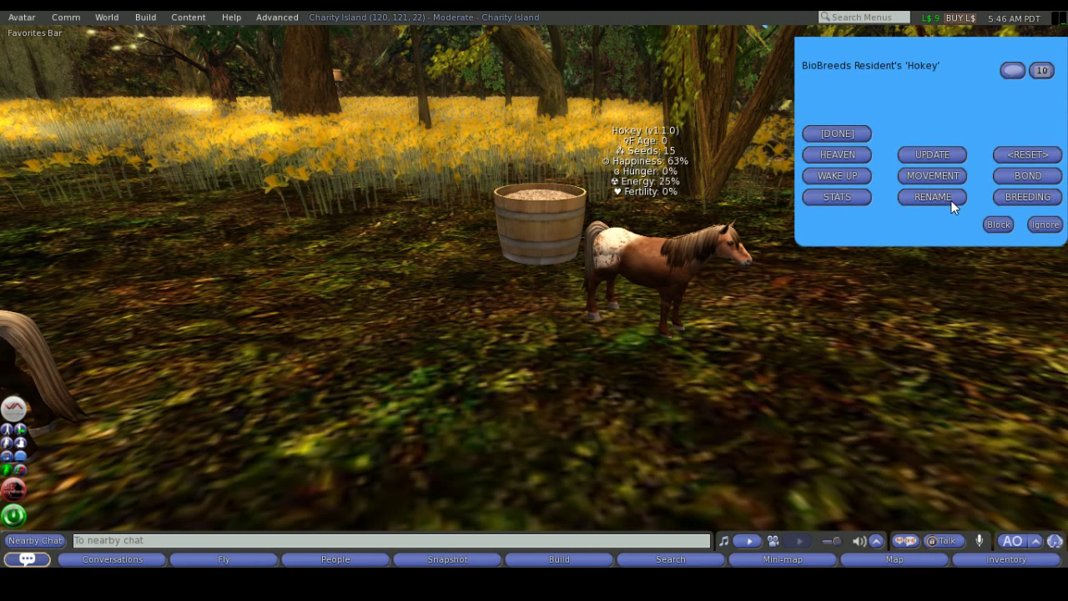
left_click(836, 197)
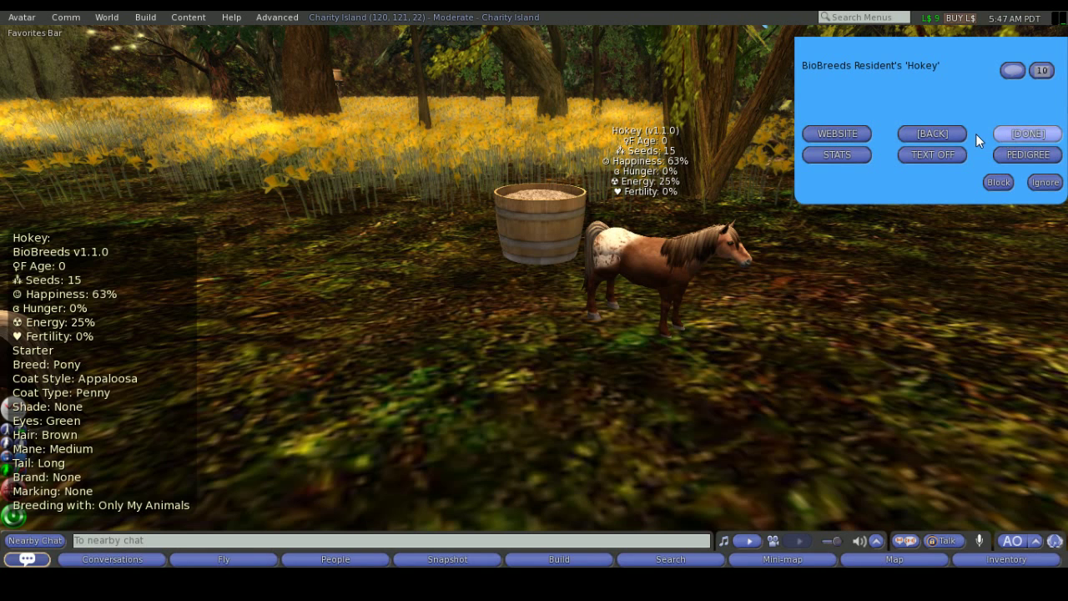
- Go BACK to Hokey's main care menu while Pokey appears nearby
left_click(931, 134)
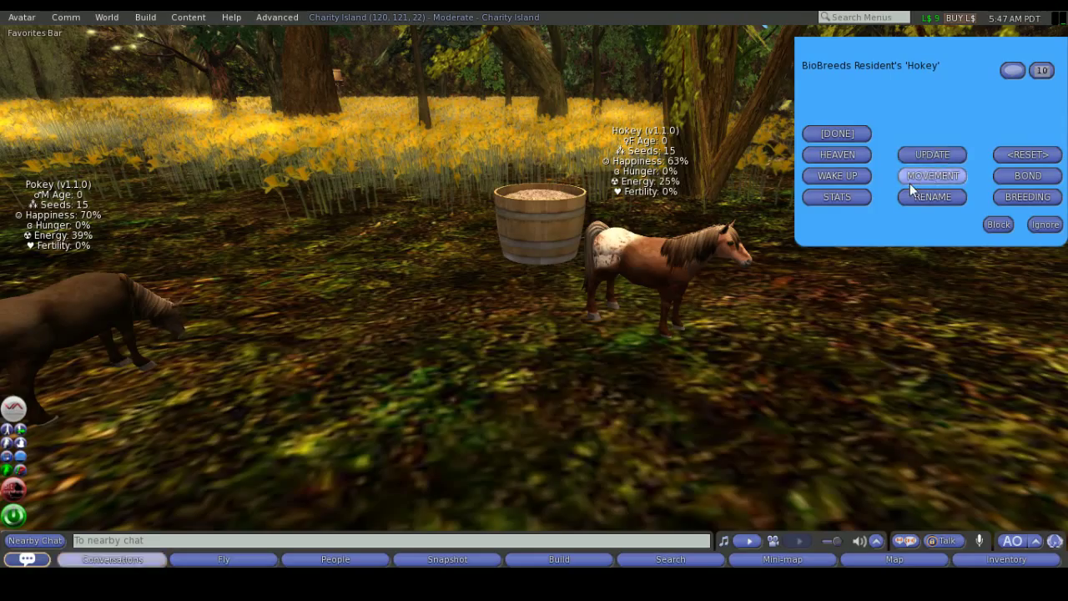
- Turn Hokey's MOVE ON and set its roaming range to 3 meters
left_click(930, 175)
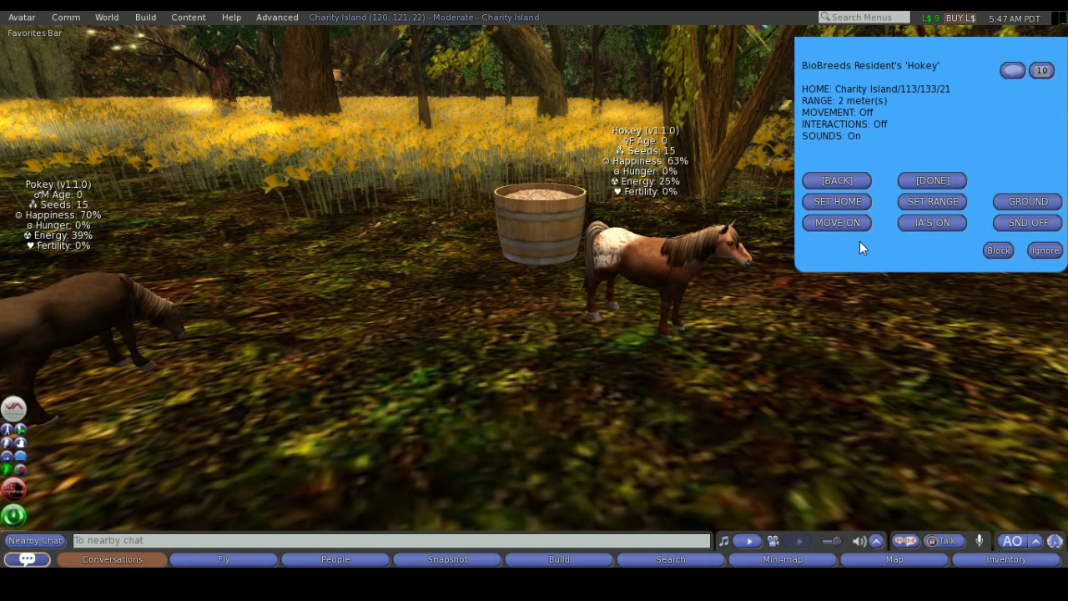
mouse_move(804, 240)
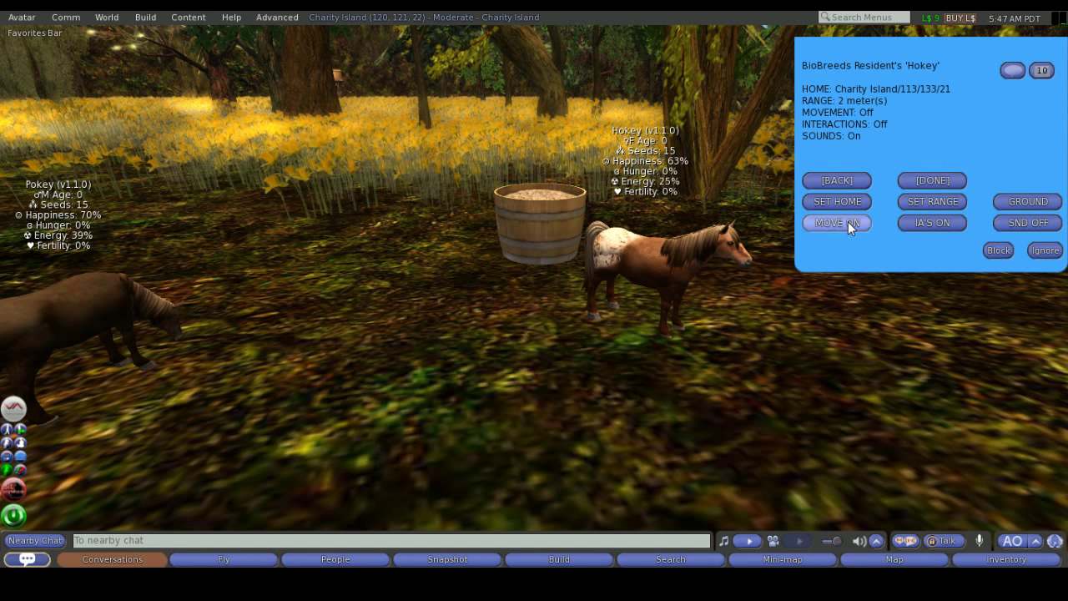
left_click(834, 224)
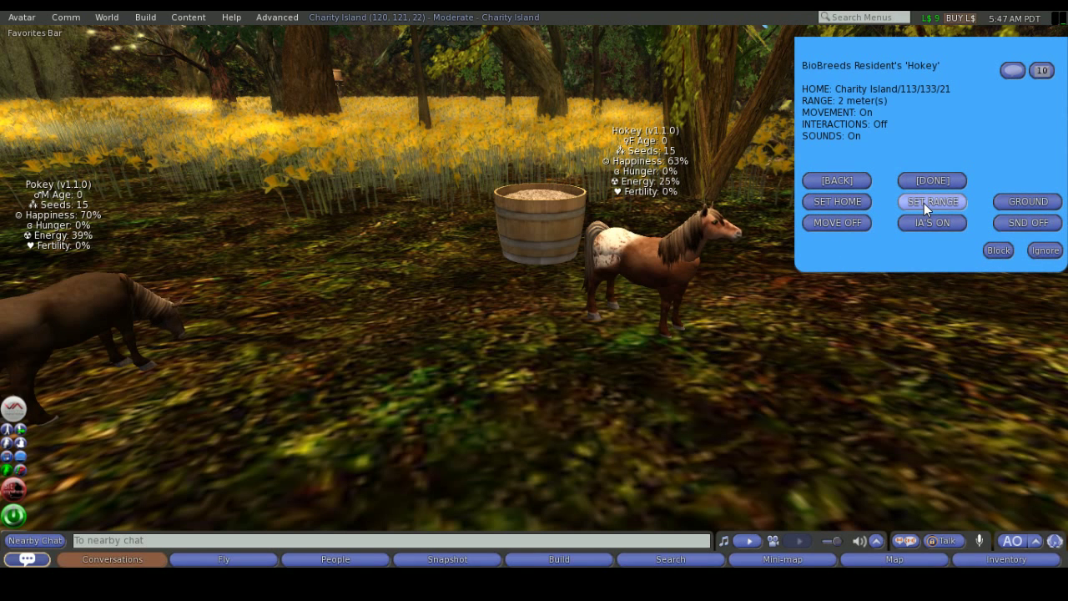
left_click(931, 200)
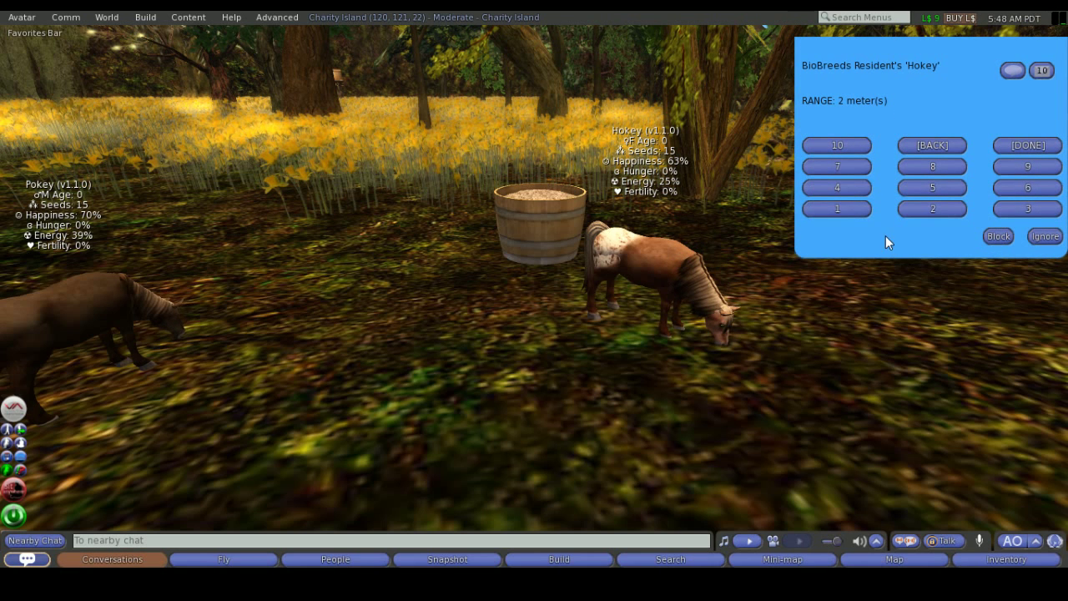
mouse_move(911, 224)
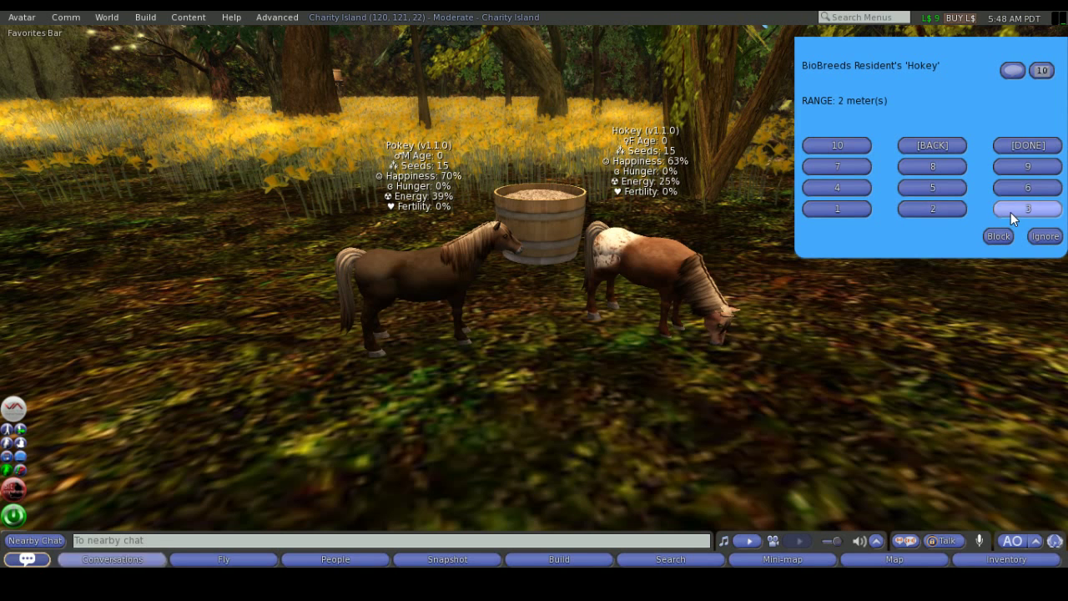
left_click(1027, 208)
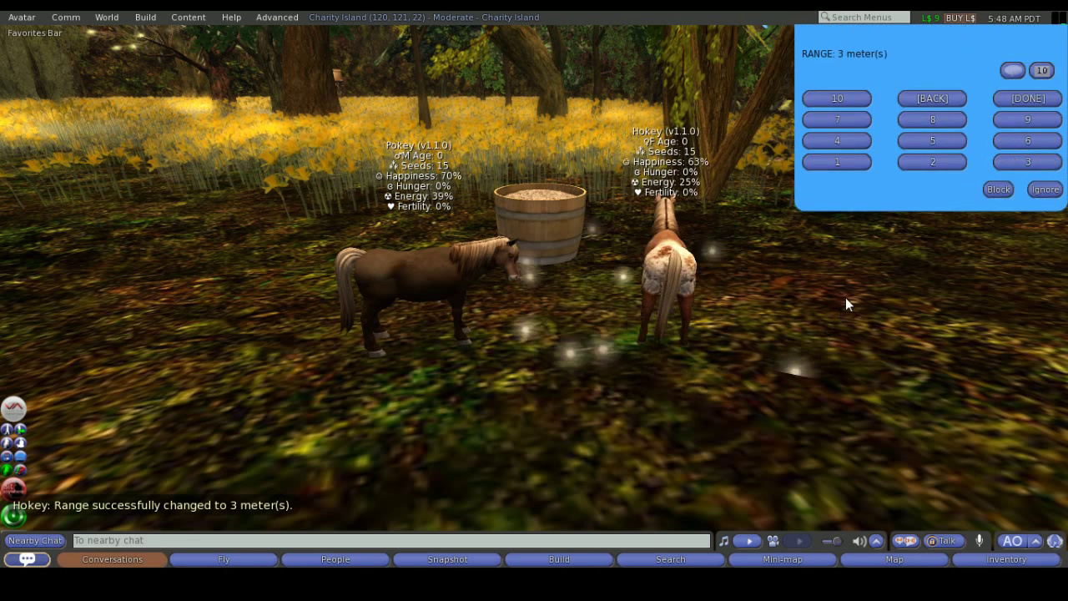
left_click(931, 98)
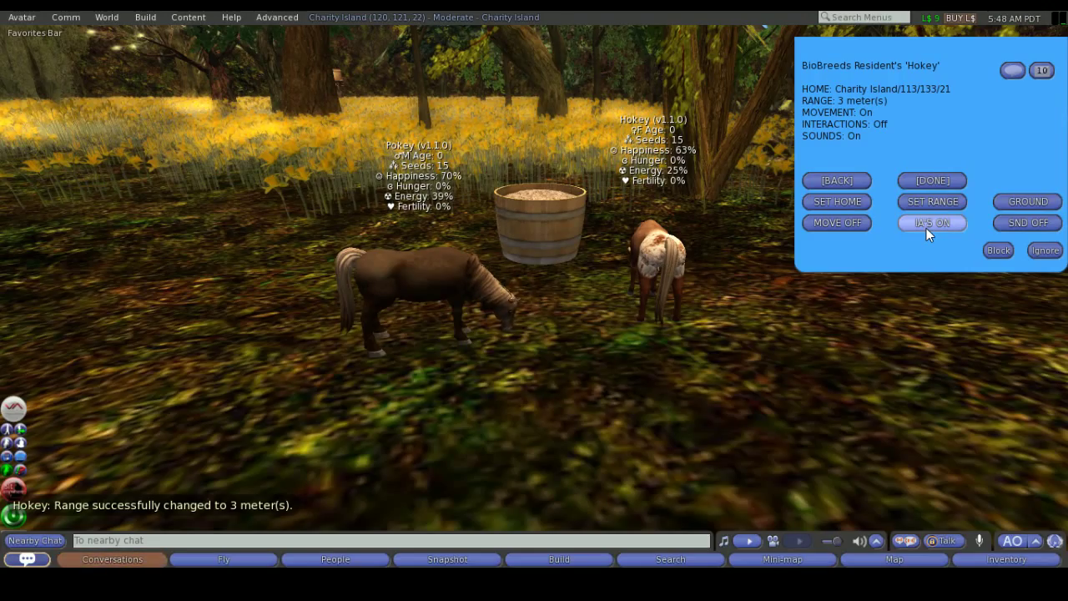
mouse_move(1028, 224)
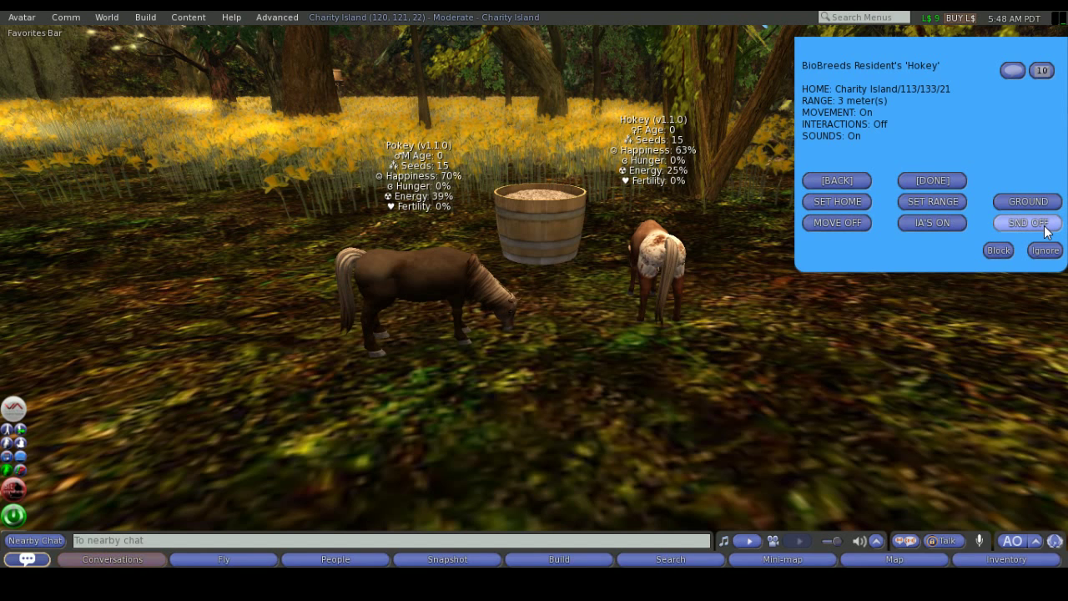
mouse_move(976, 221)
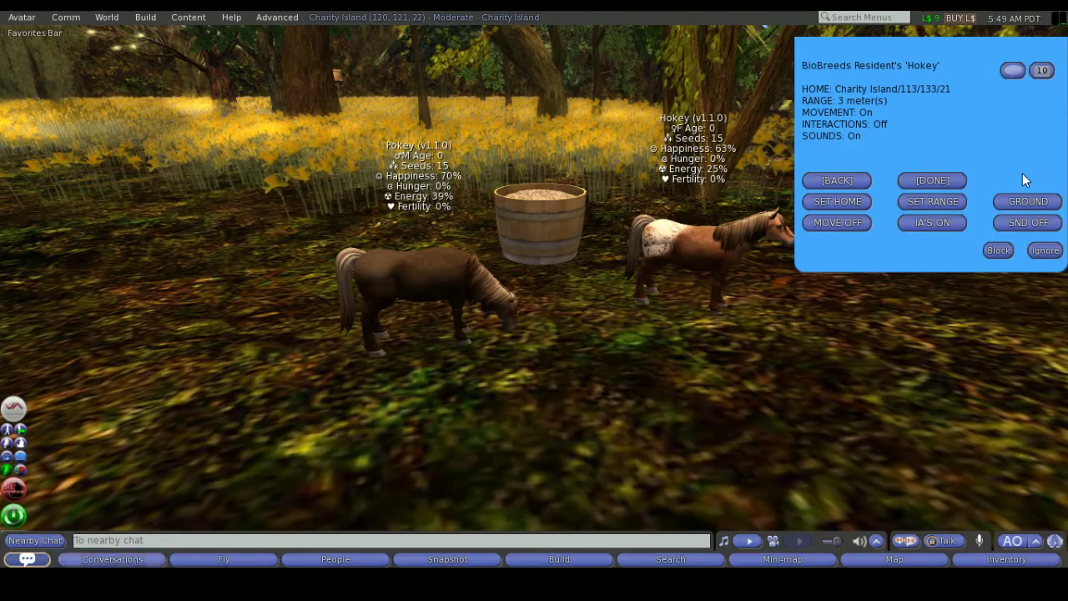
mouse_move(1011, 182)
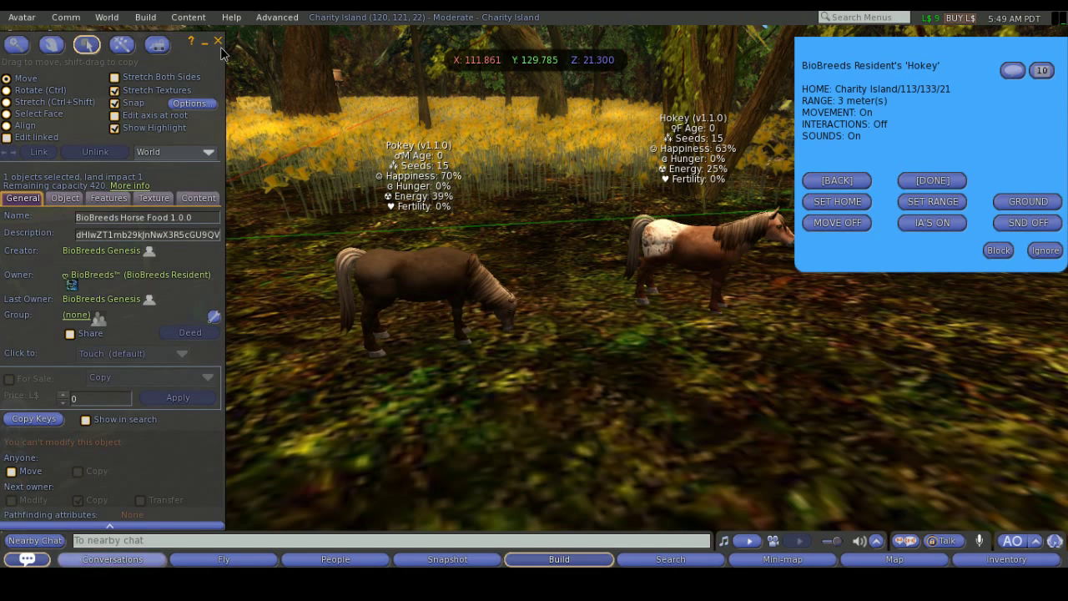
- Close the feed barrel editor and SET HOME at Charity Island 113/131/21, confirming YES
left_click(216, 40)
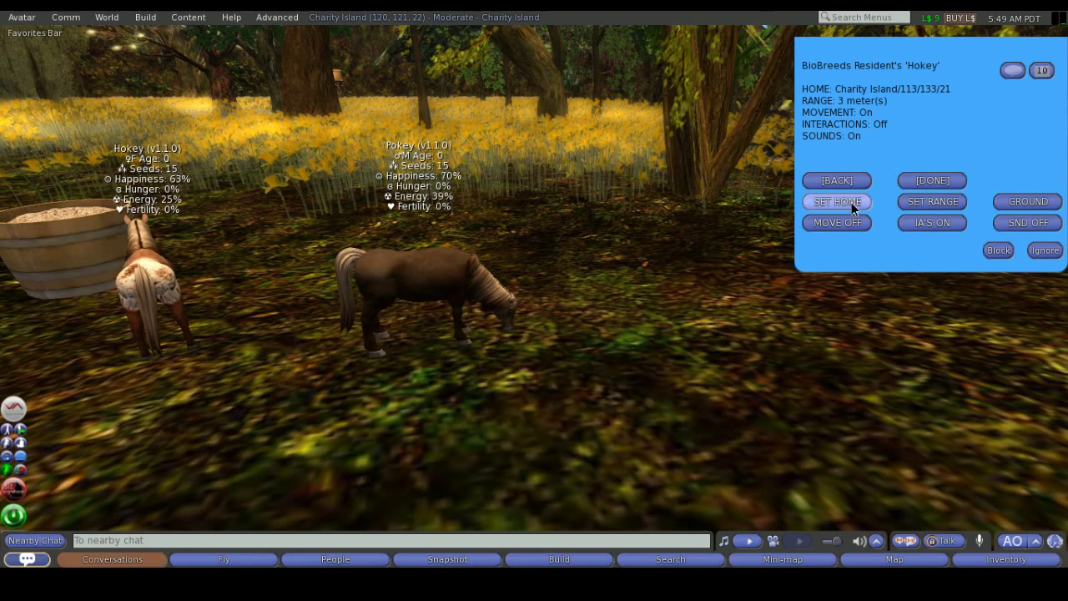
left_click(836, 201)
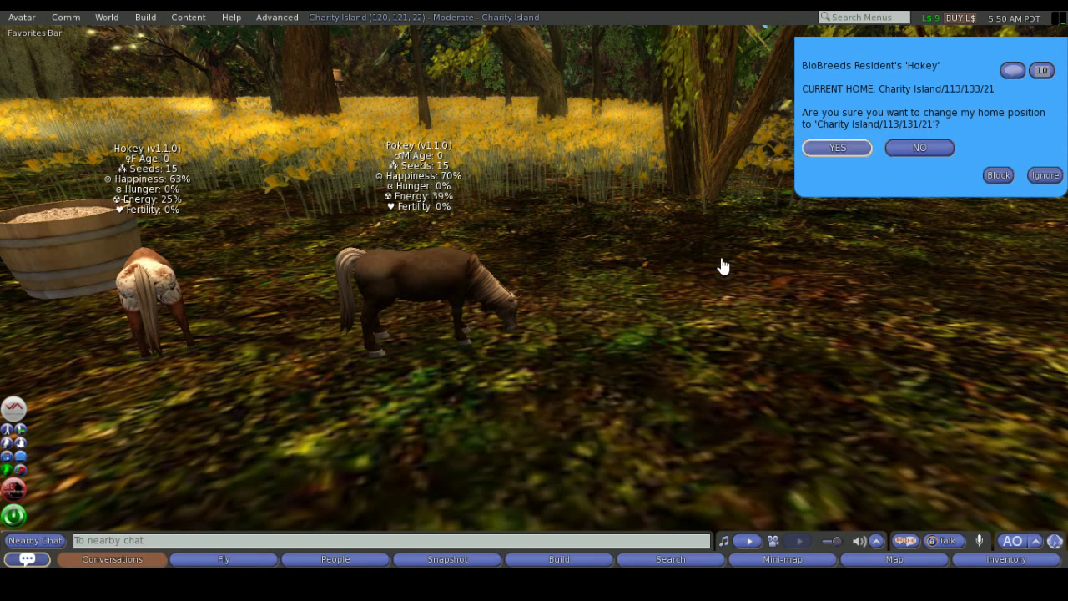
left_click(836, 147)
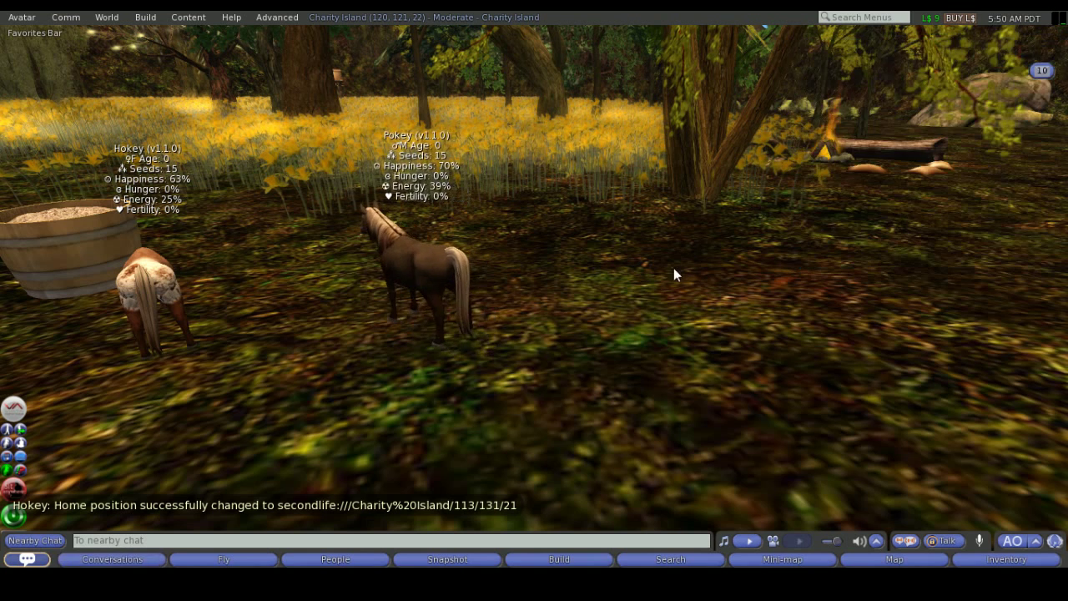
- Touch Hokey to reopen its care menu, then dismiss it
left_click(150, 283)
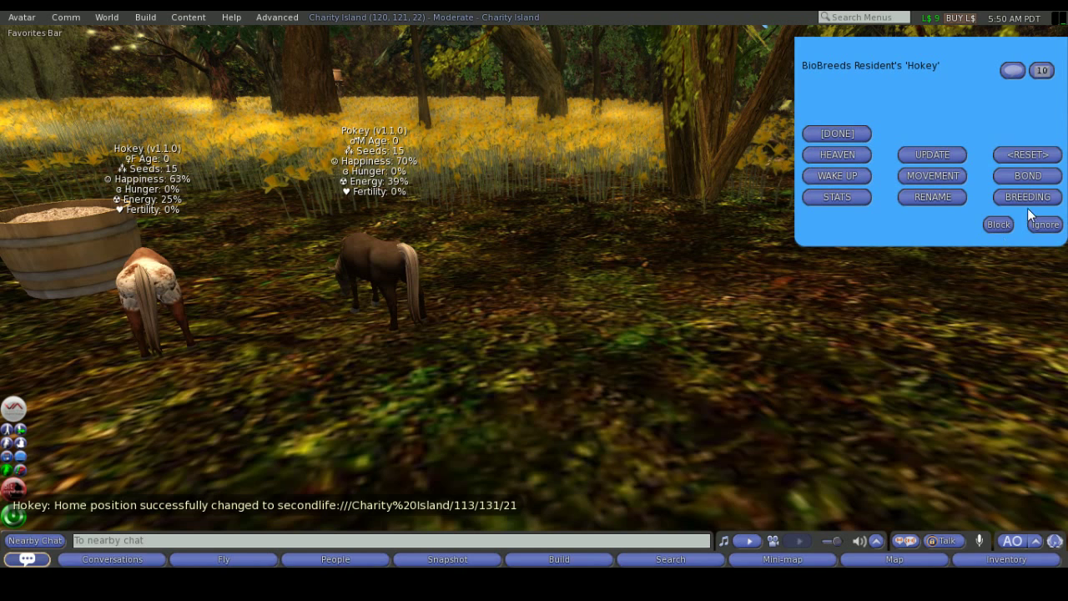
left_click(836, 134)
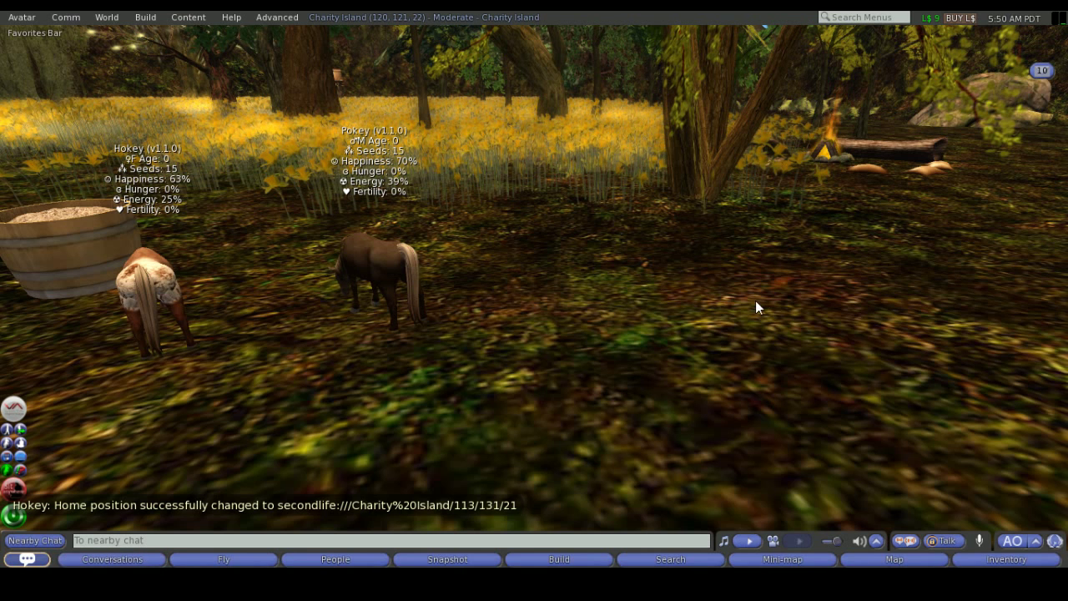
mouse_move(147, 288)
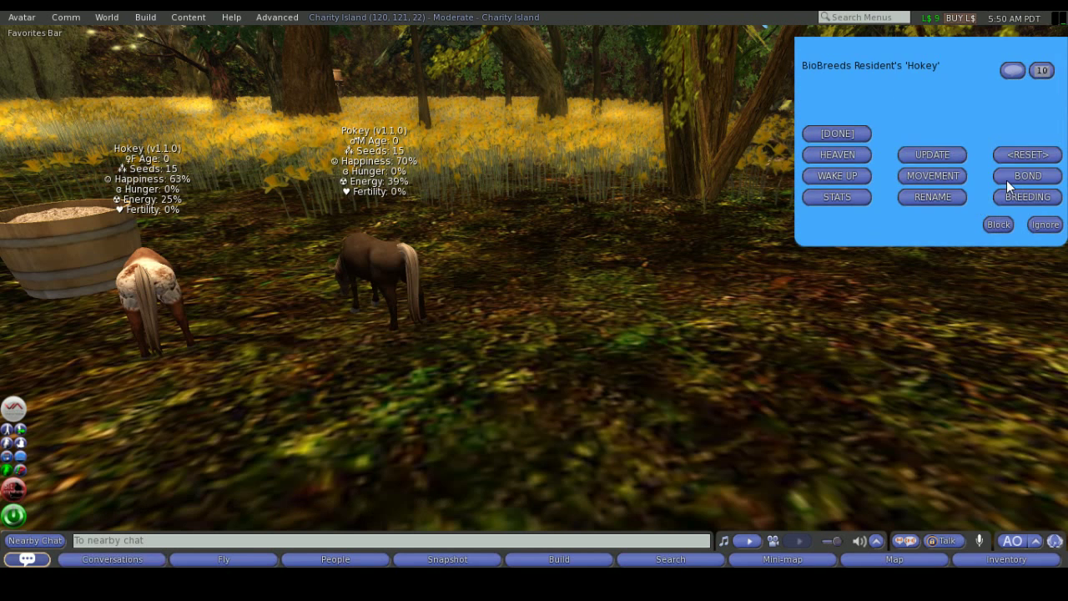
- Choose BOND and pick Pokey as Hokey's bond partner
left_click(836, 134)
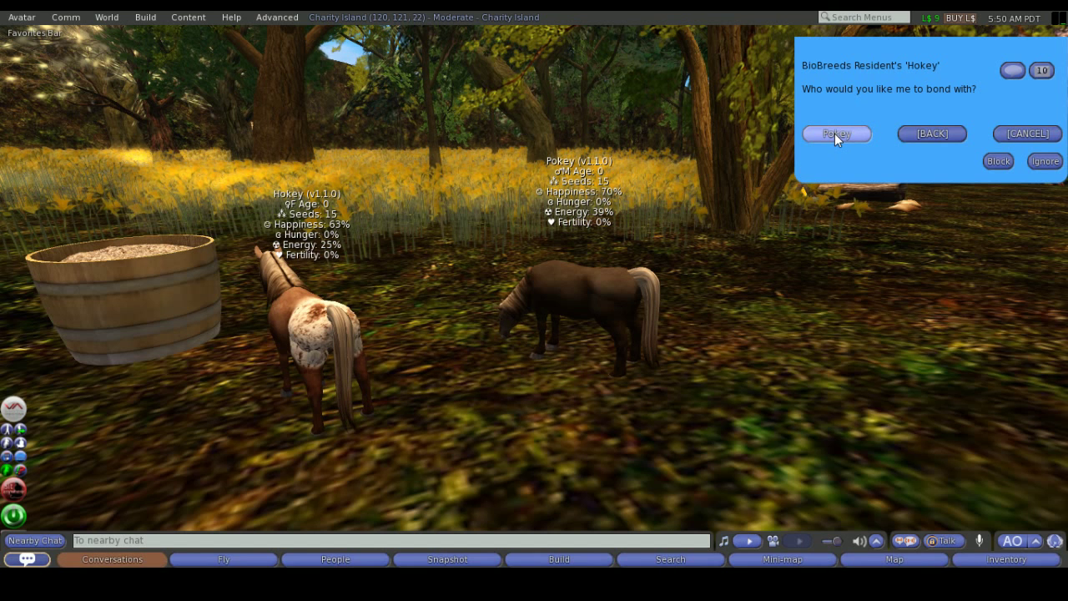
left_click(836, 134)
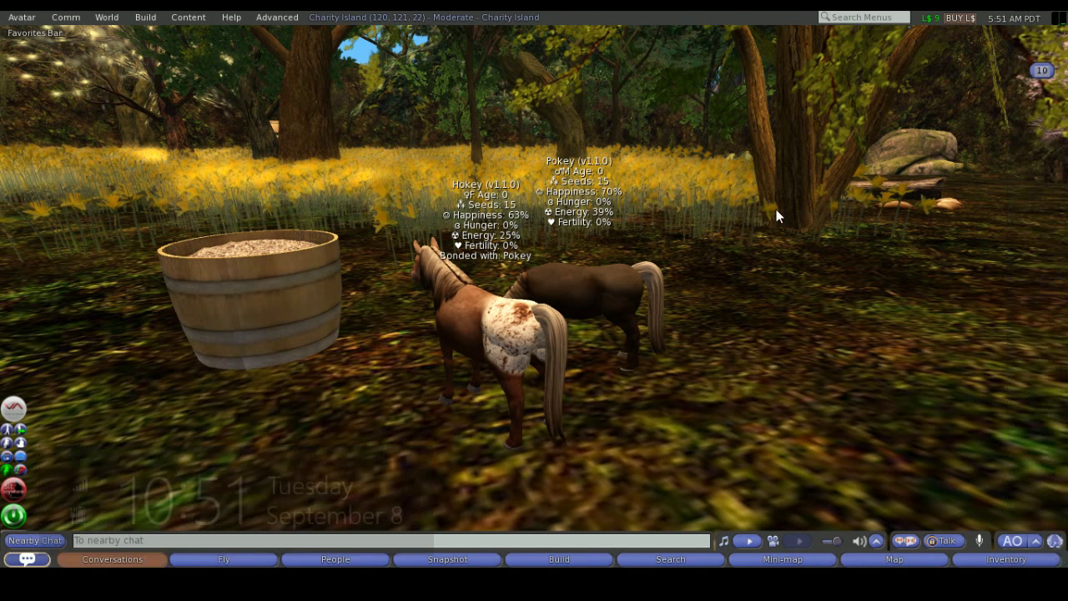
mouse_move(684, 270)
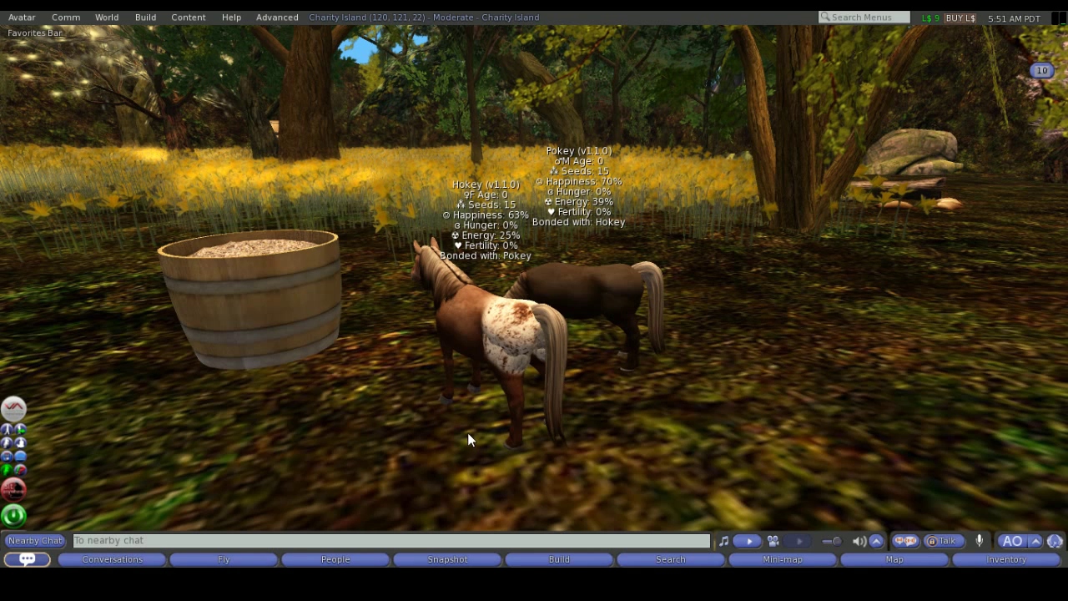
mouse_move(1034, 371)
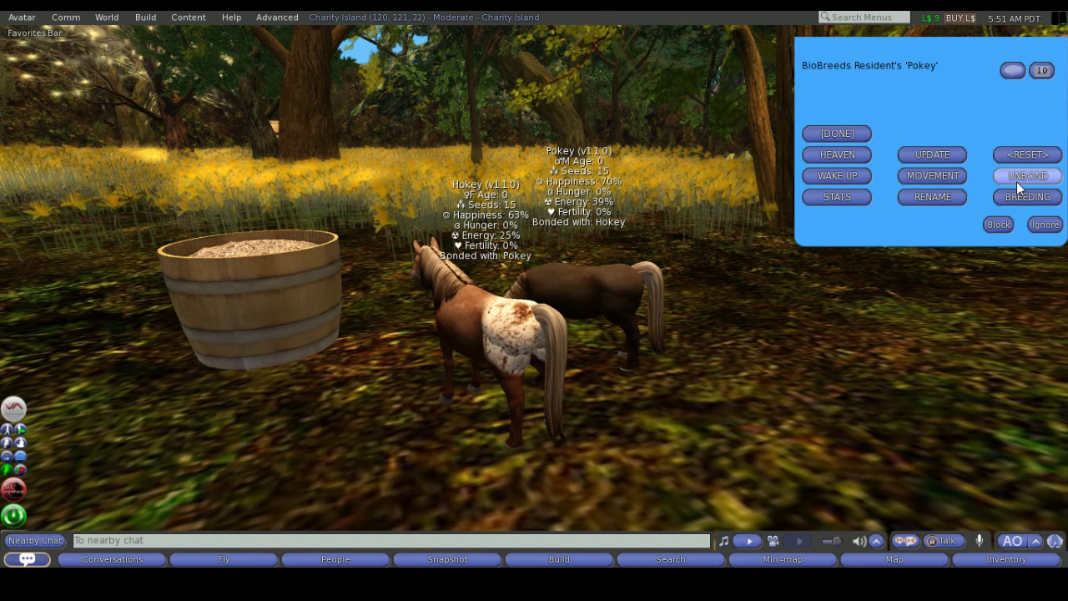
mouse_move(1014, 185)
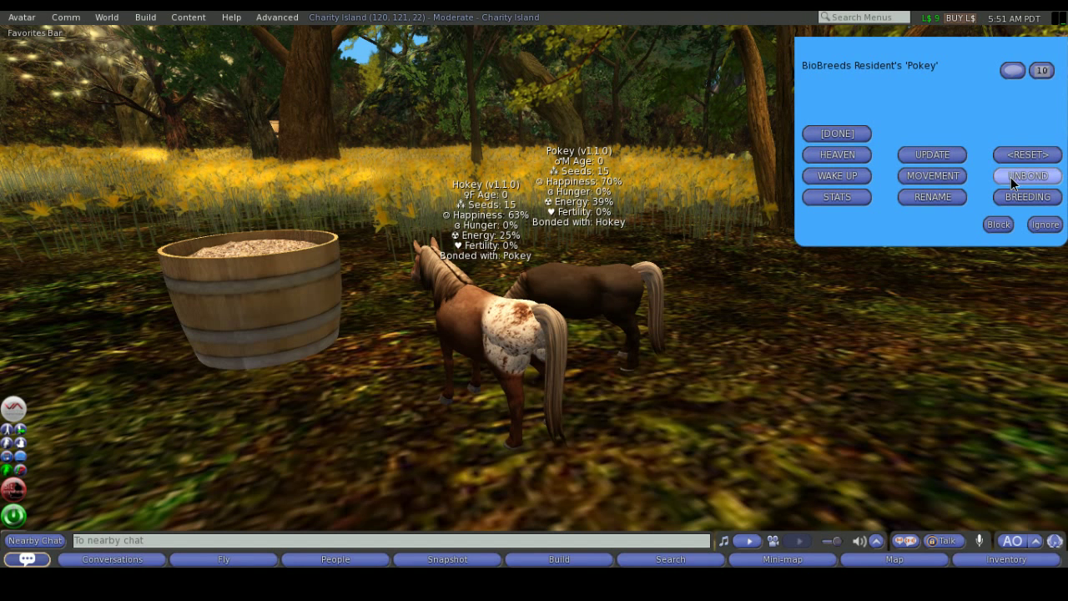
left_click(838, 133)
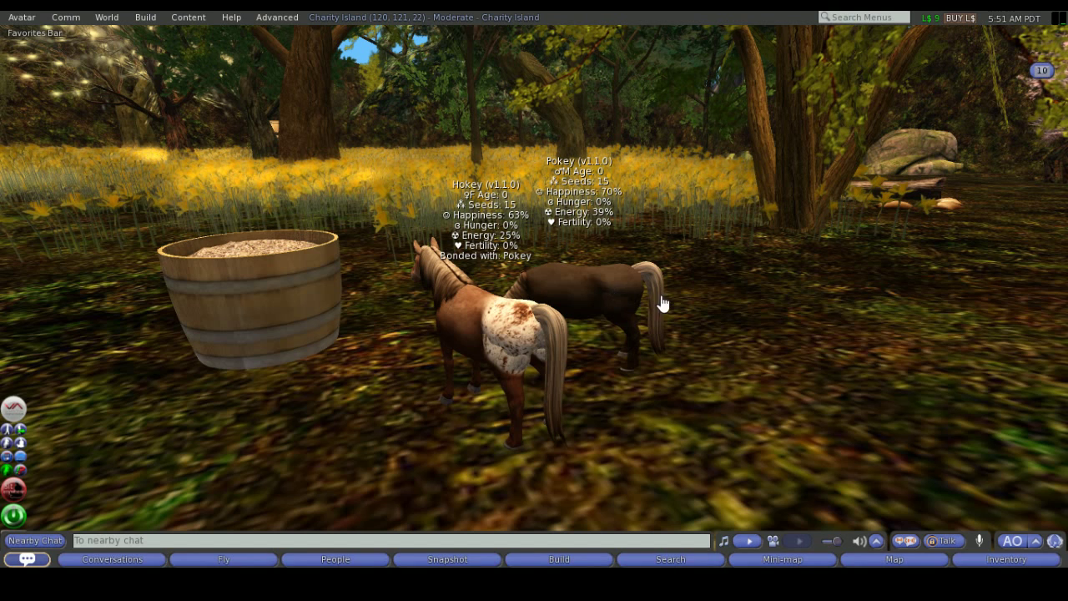
mouse_move(542, 380)
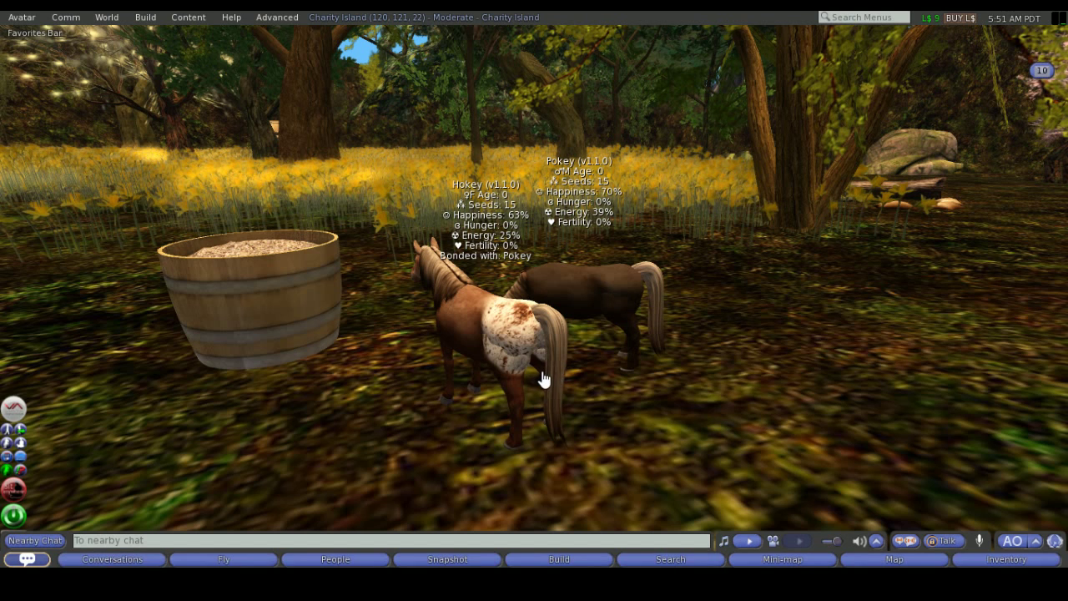